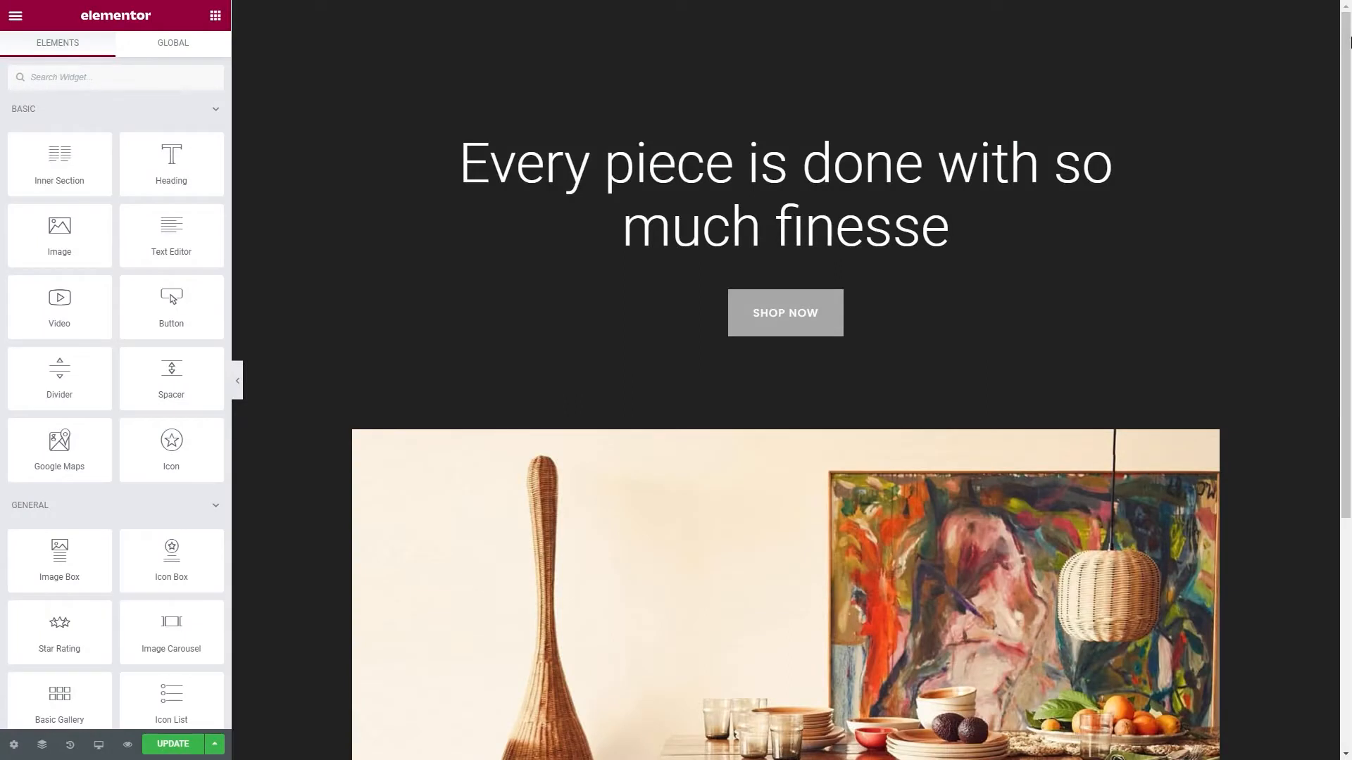
- Preview the heading's typography size and weight options, leaving Roboto at size 72, weight 300
left_click(785, 194)
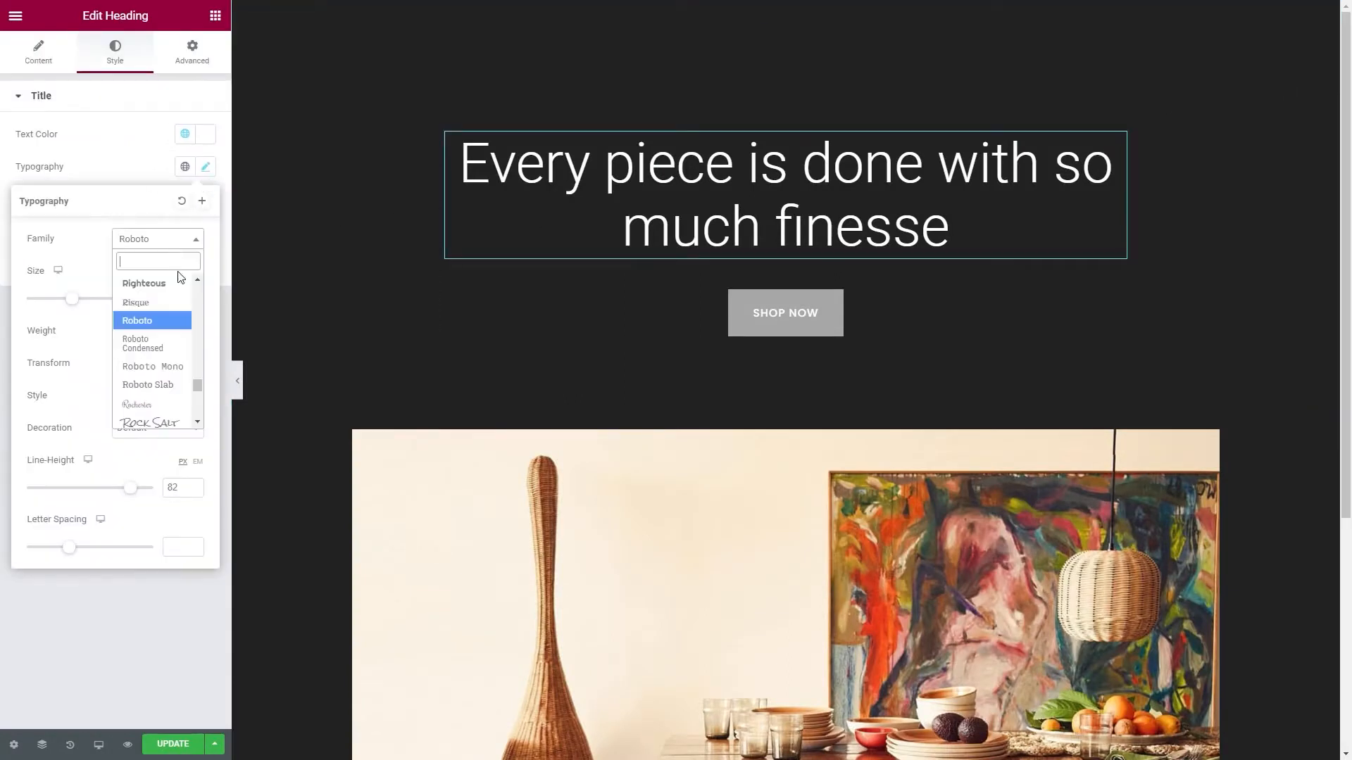
scroll("down", 3)
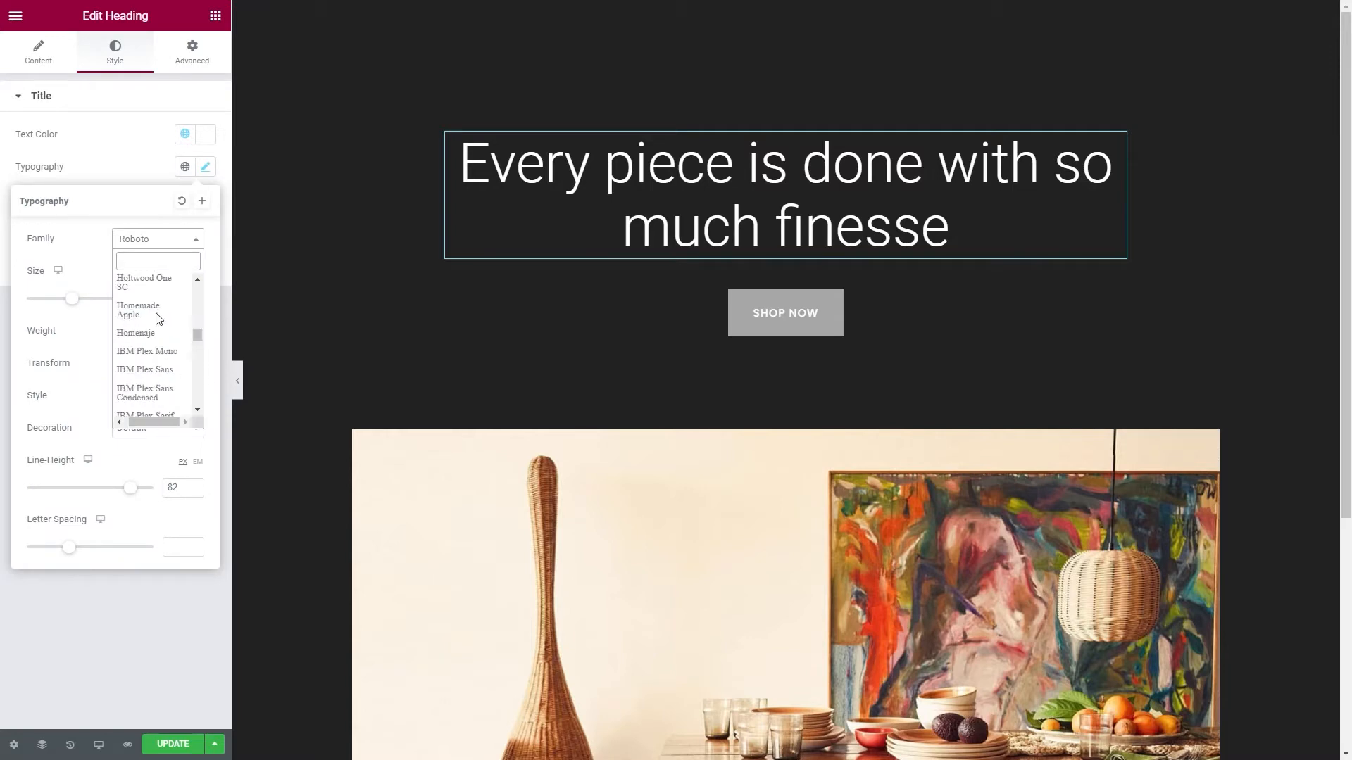
left_click_drag(73, 298, 97, 299)
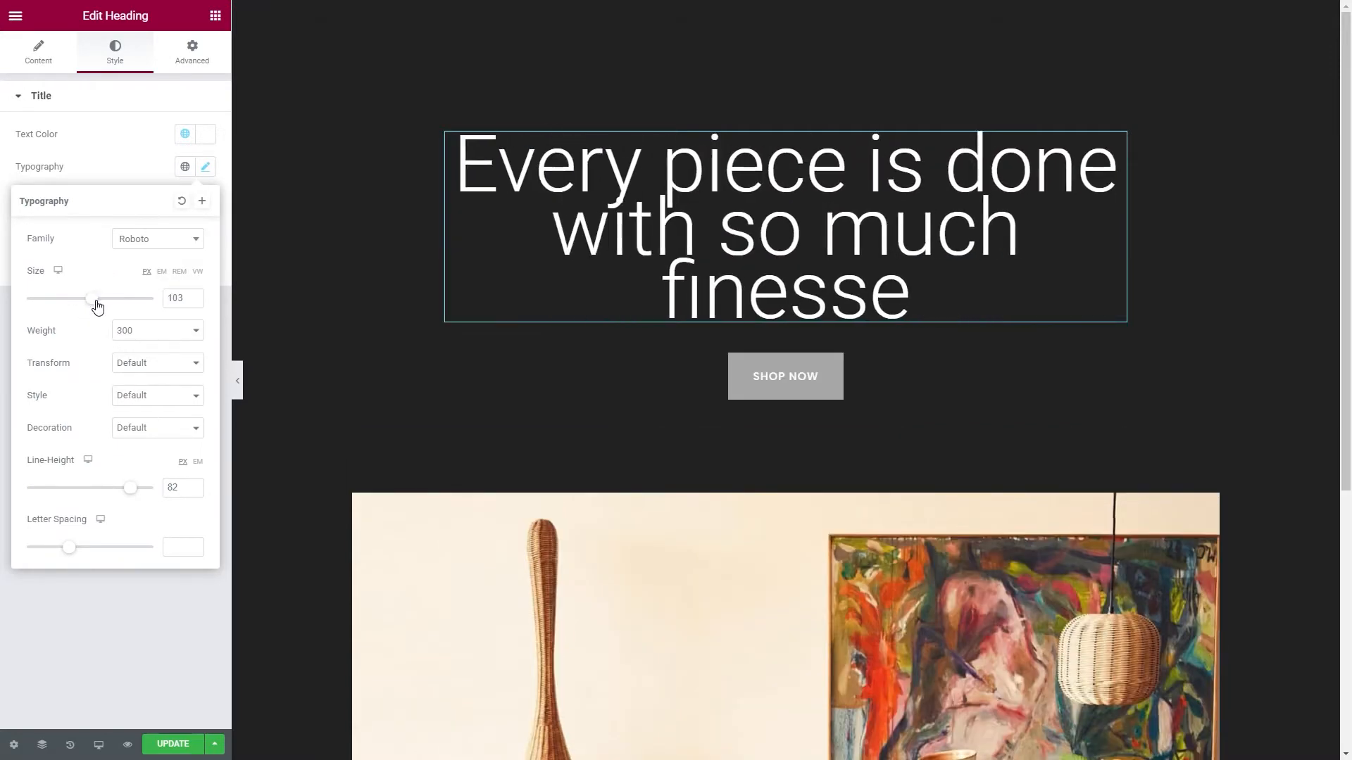
left_click(157, 330)
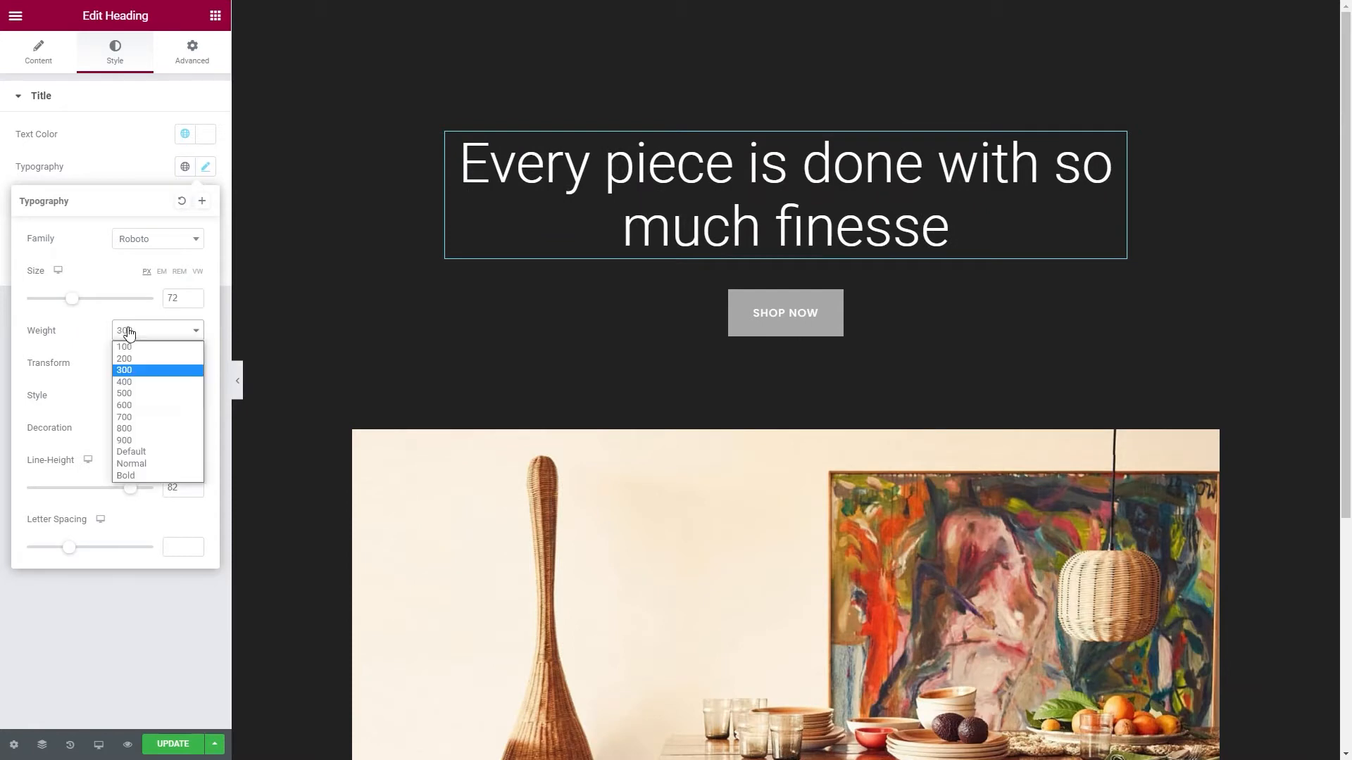
left_click(124, 417)
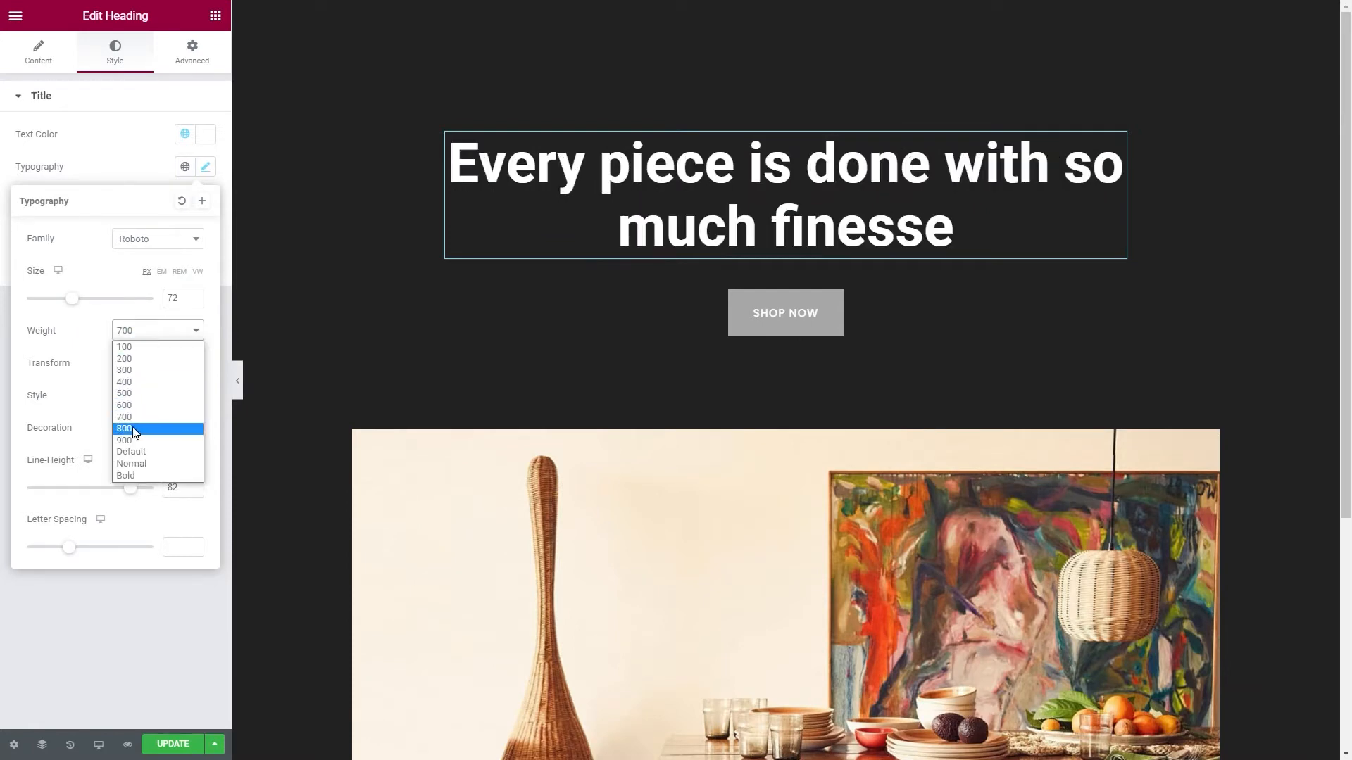
left_click(124, 370)
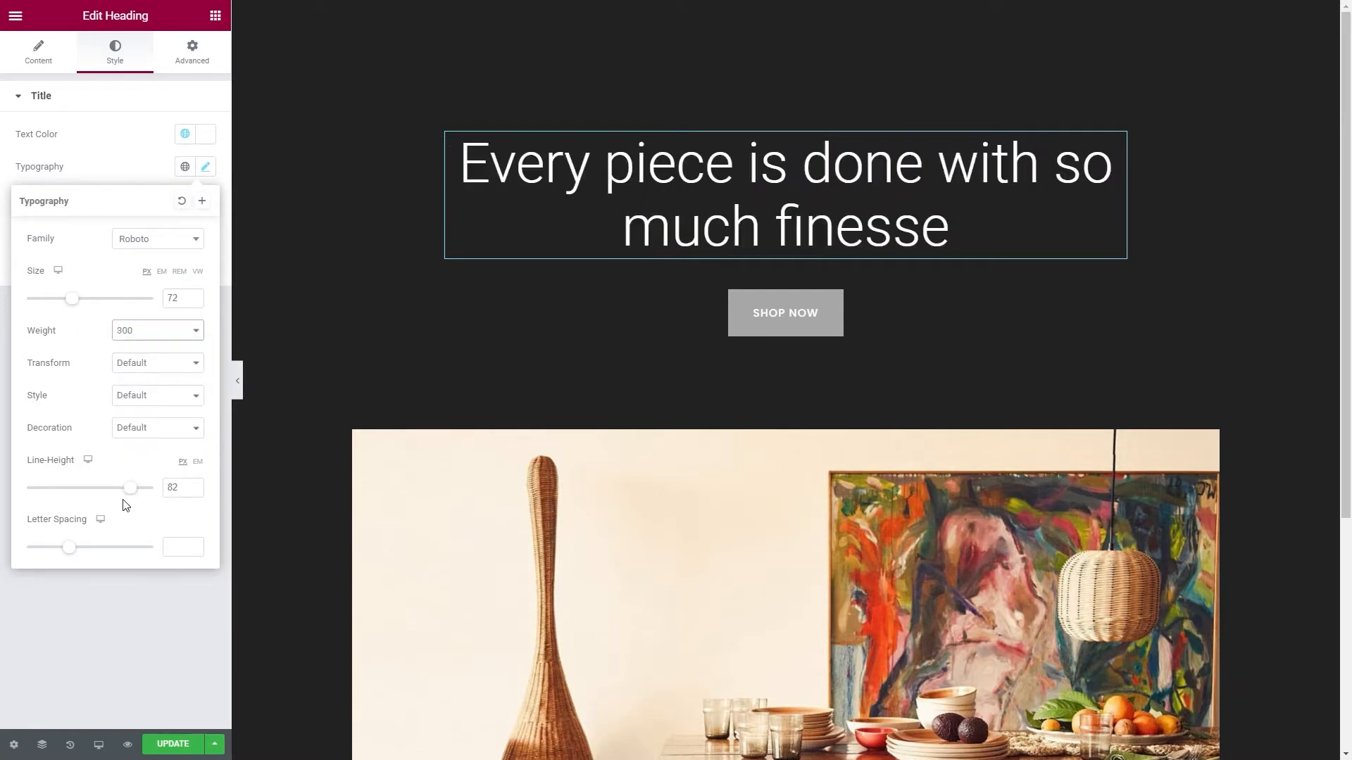
left_click(205, 166)
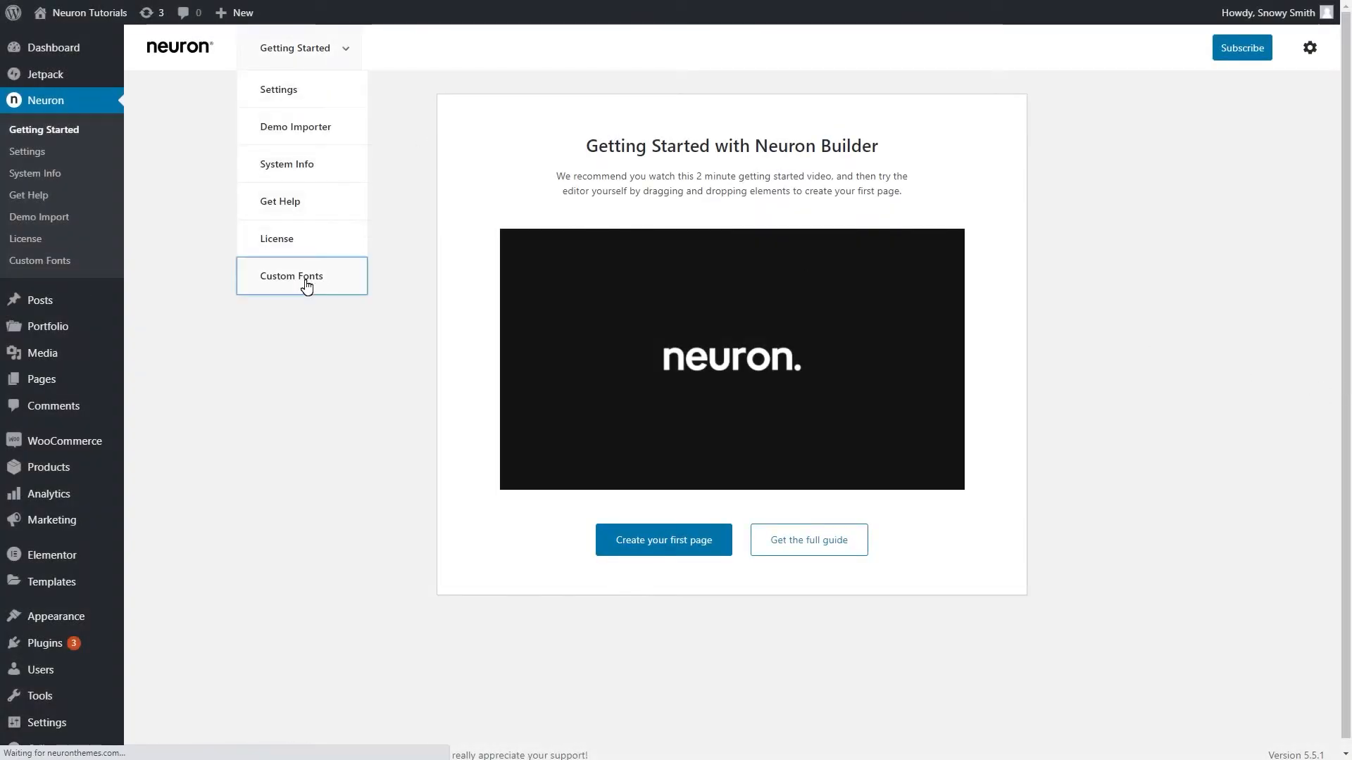
- From the Custom Fonts list (HK Grotesk, Graphik), start a blank Add New Font form
left_click(291, 276)
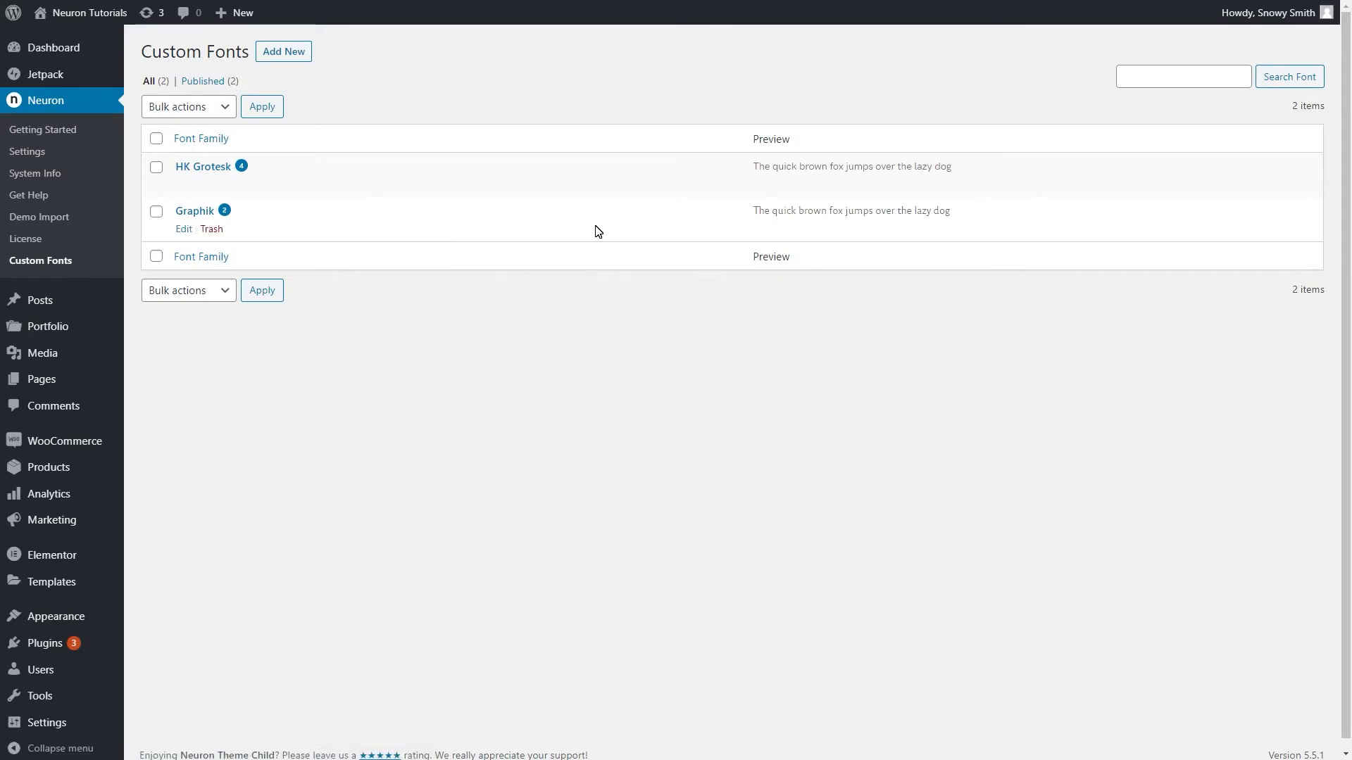
mouse_move(431, 100)
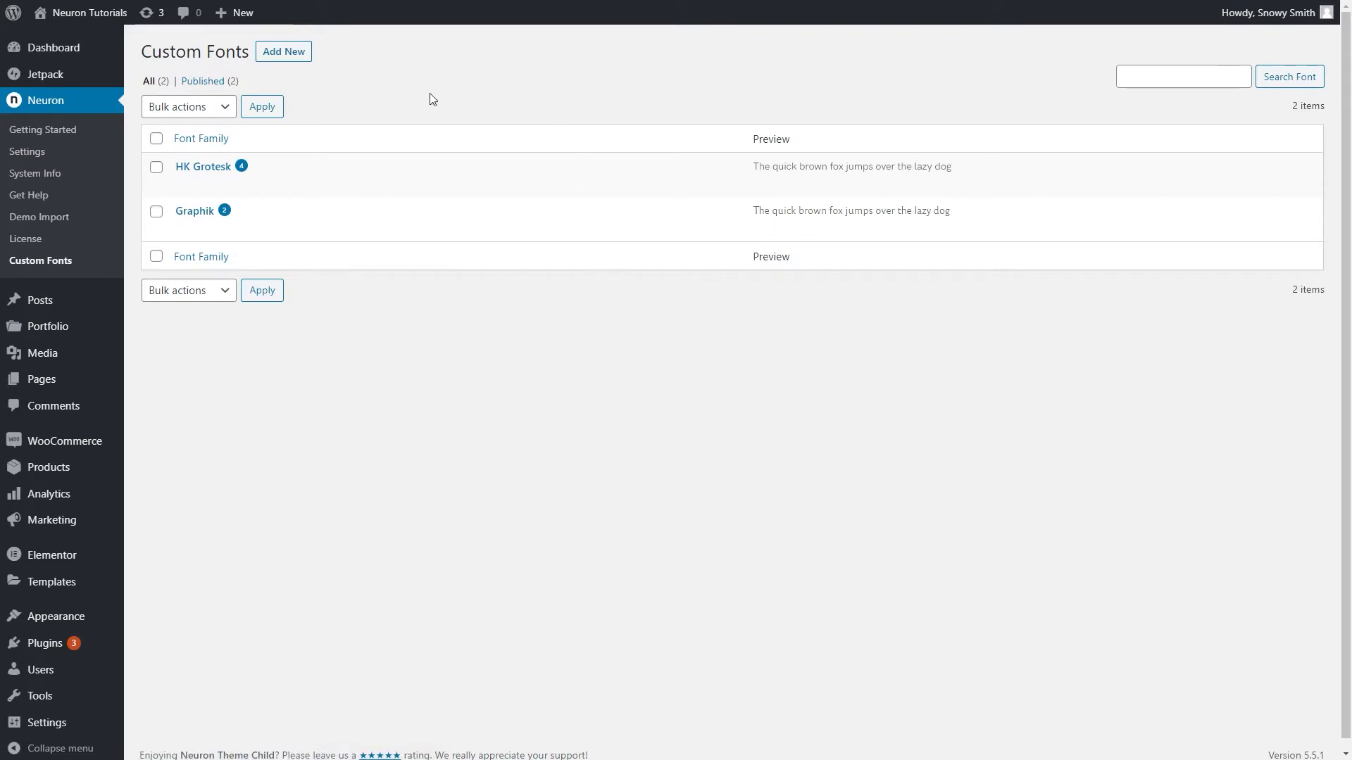
left_click(283, 51)
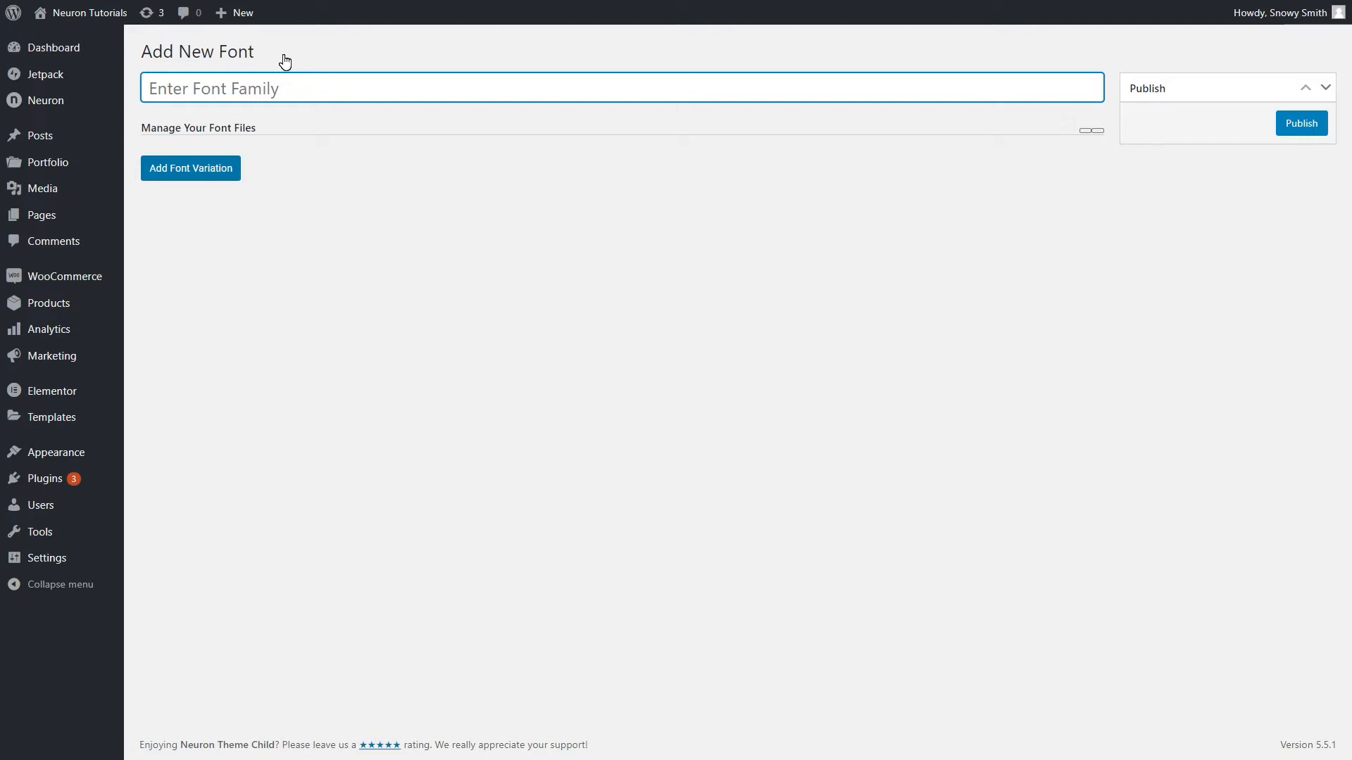
- Name the font family Reforma and add a first variation awaiting file uploads
type("Reforma")
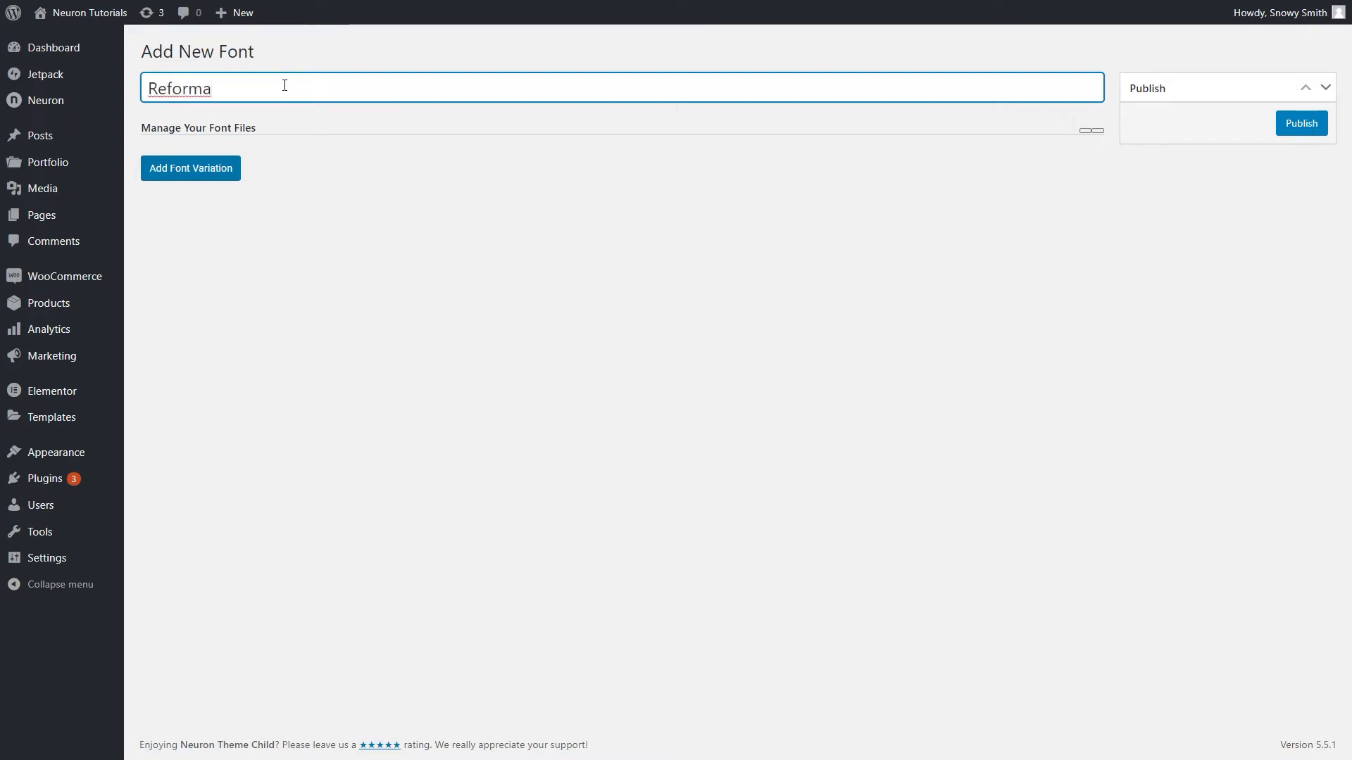
left_click(190, 169)
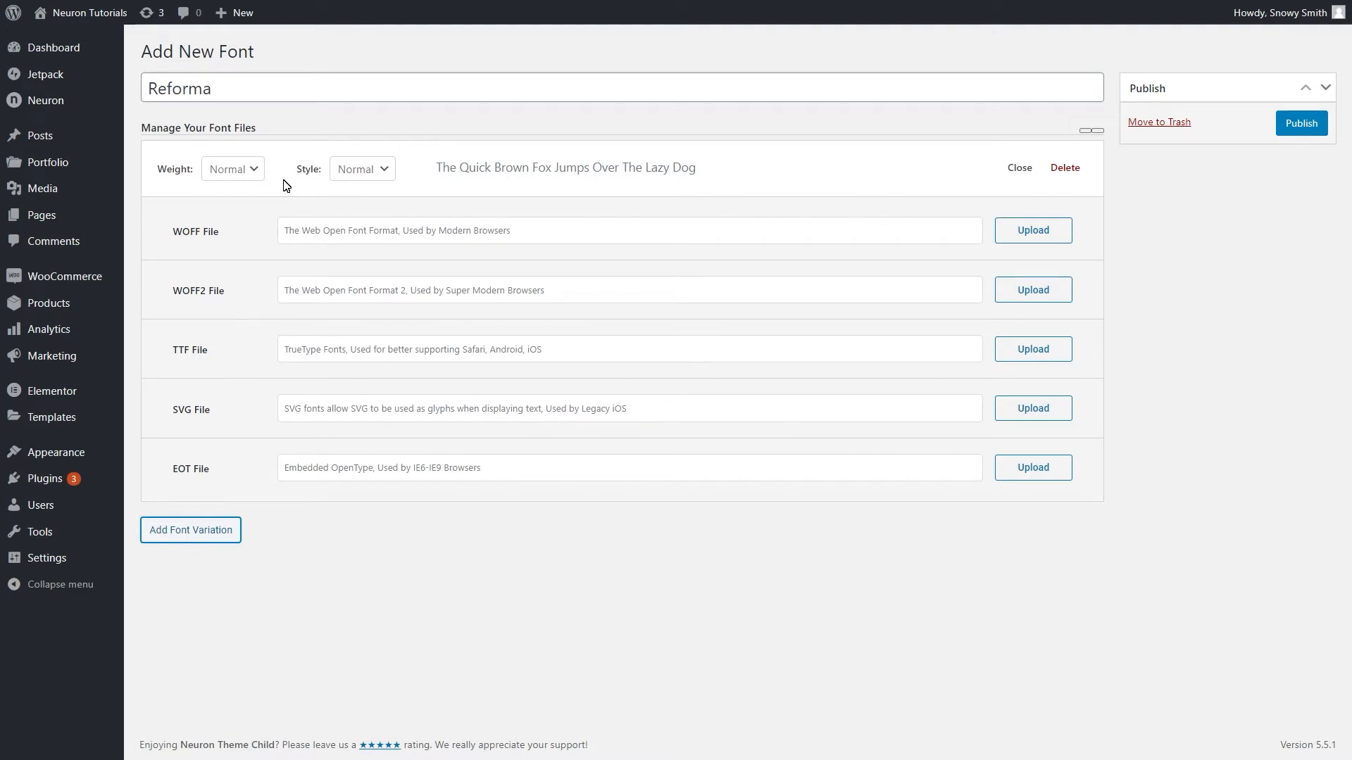
left_click(231, 168)
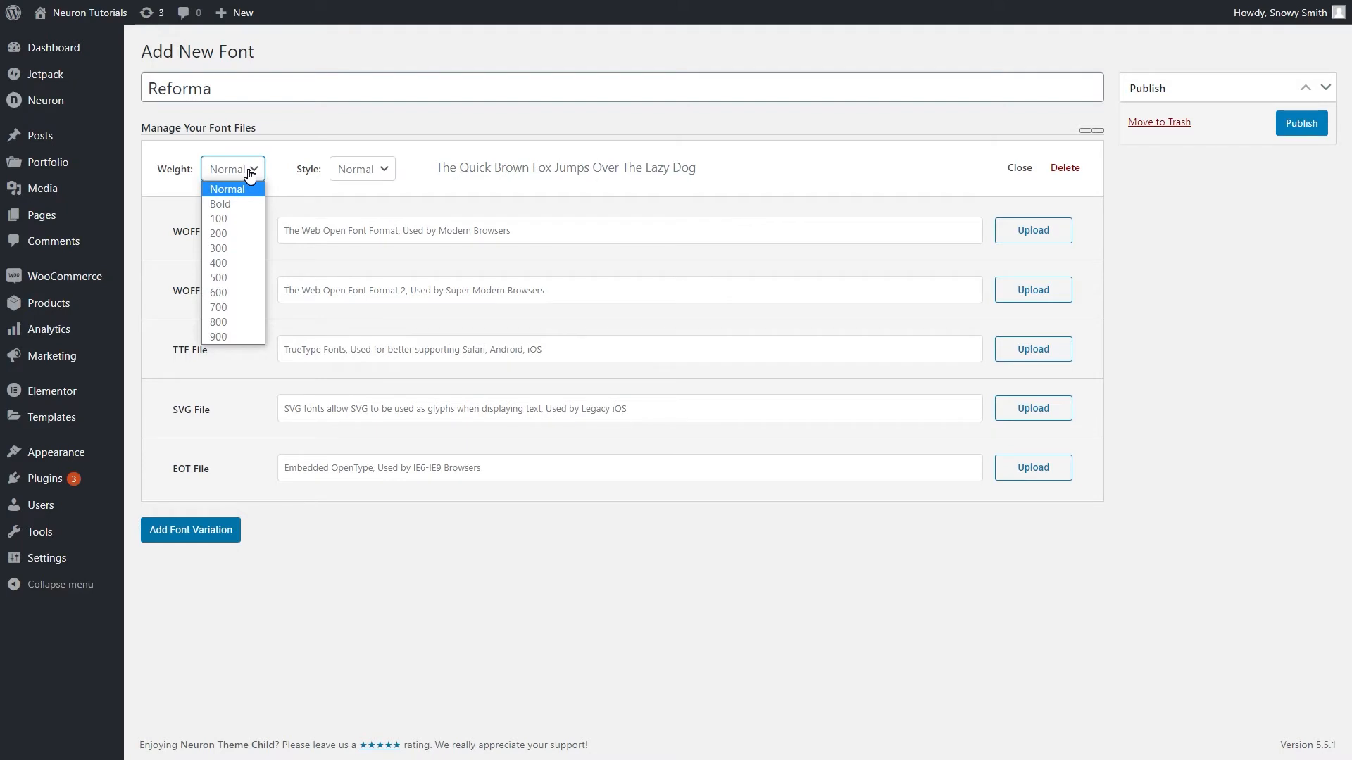
left_click(232, 168)
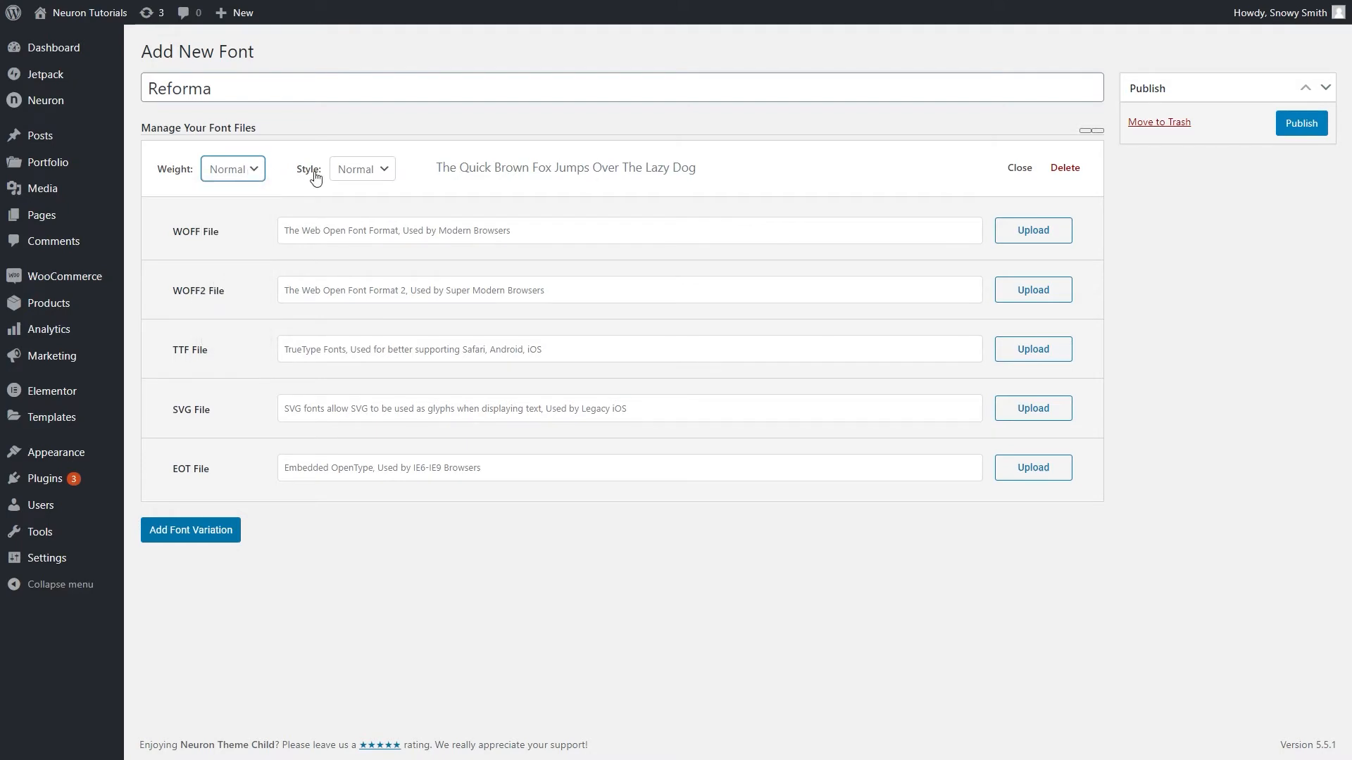
left_click(361, 168)
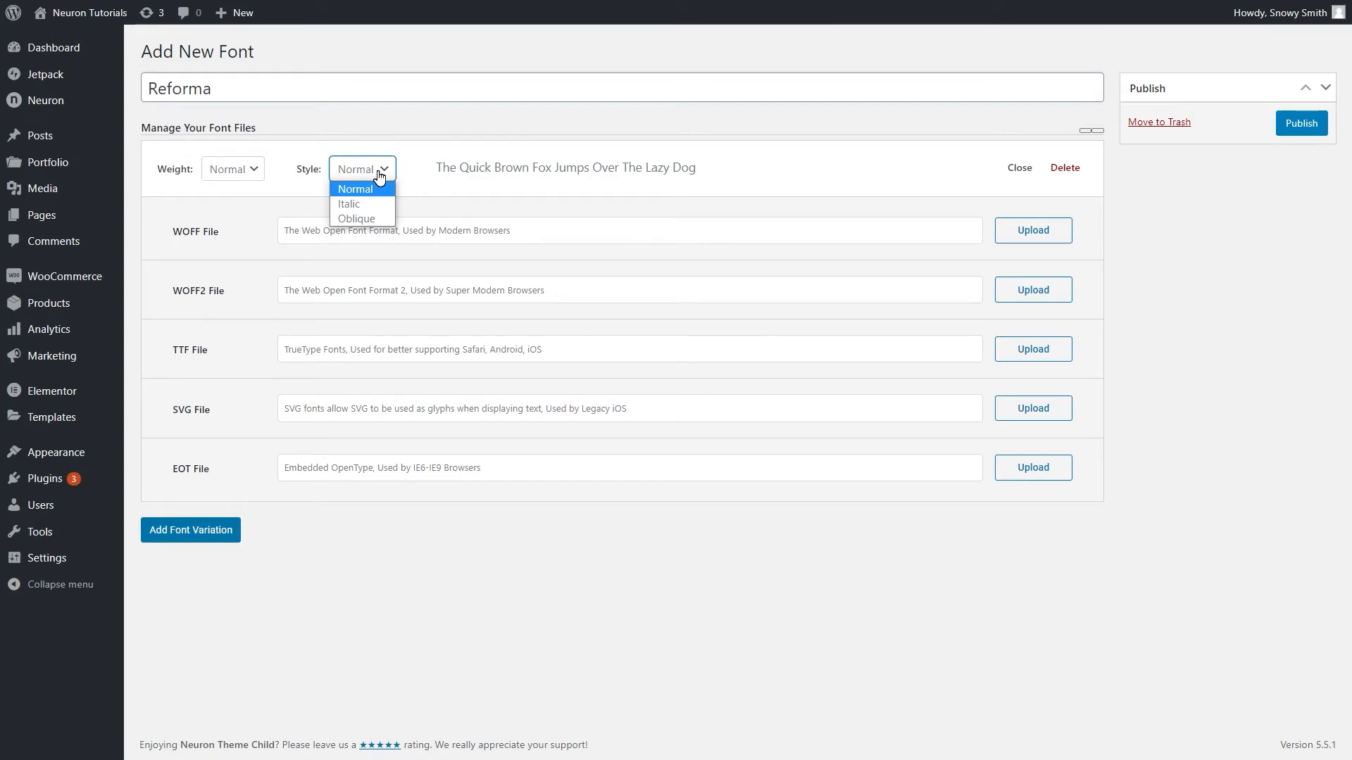
left_click(354, 189)
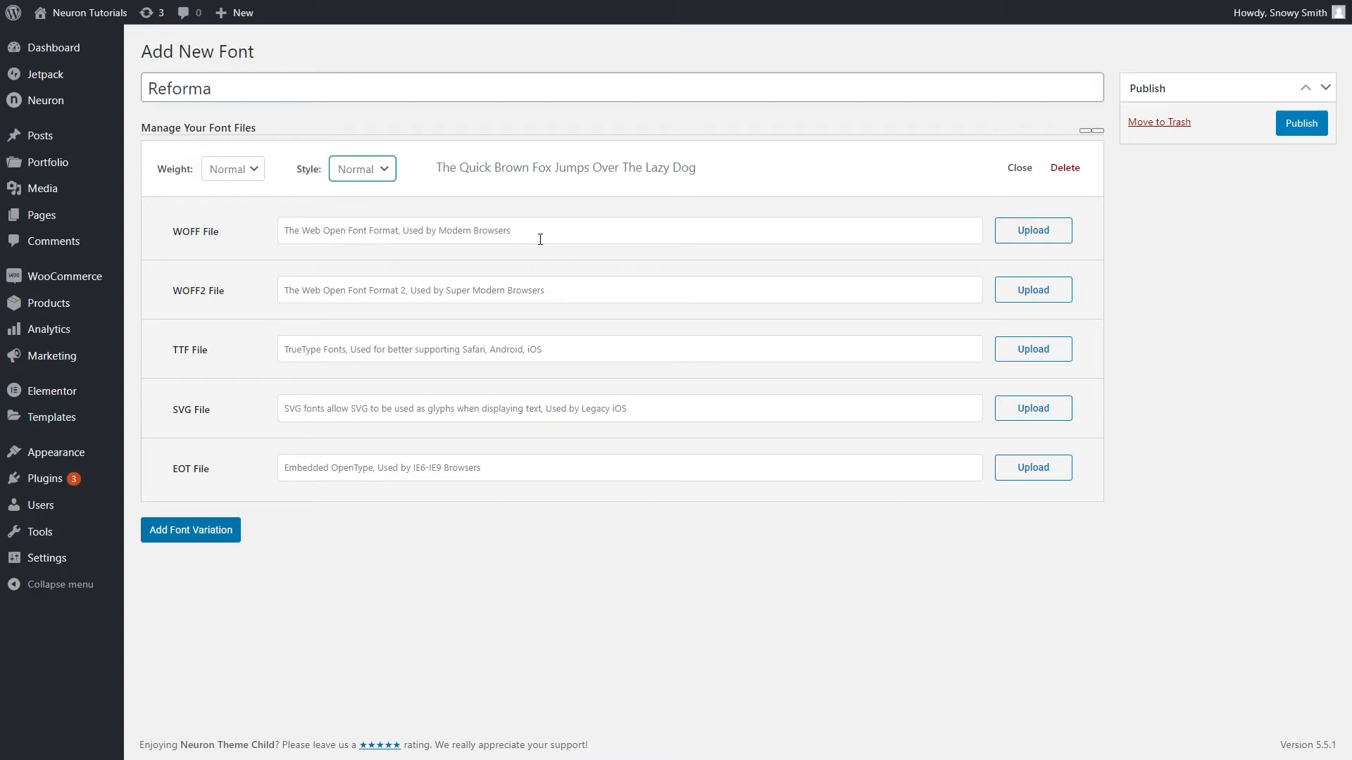
mouse_move(188, 239)
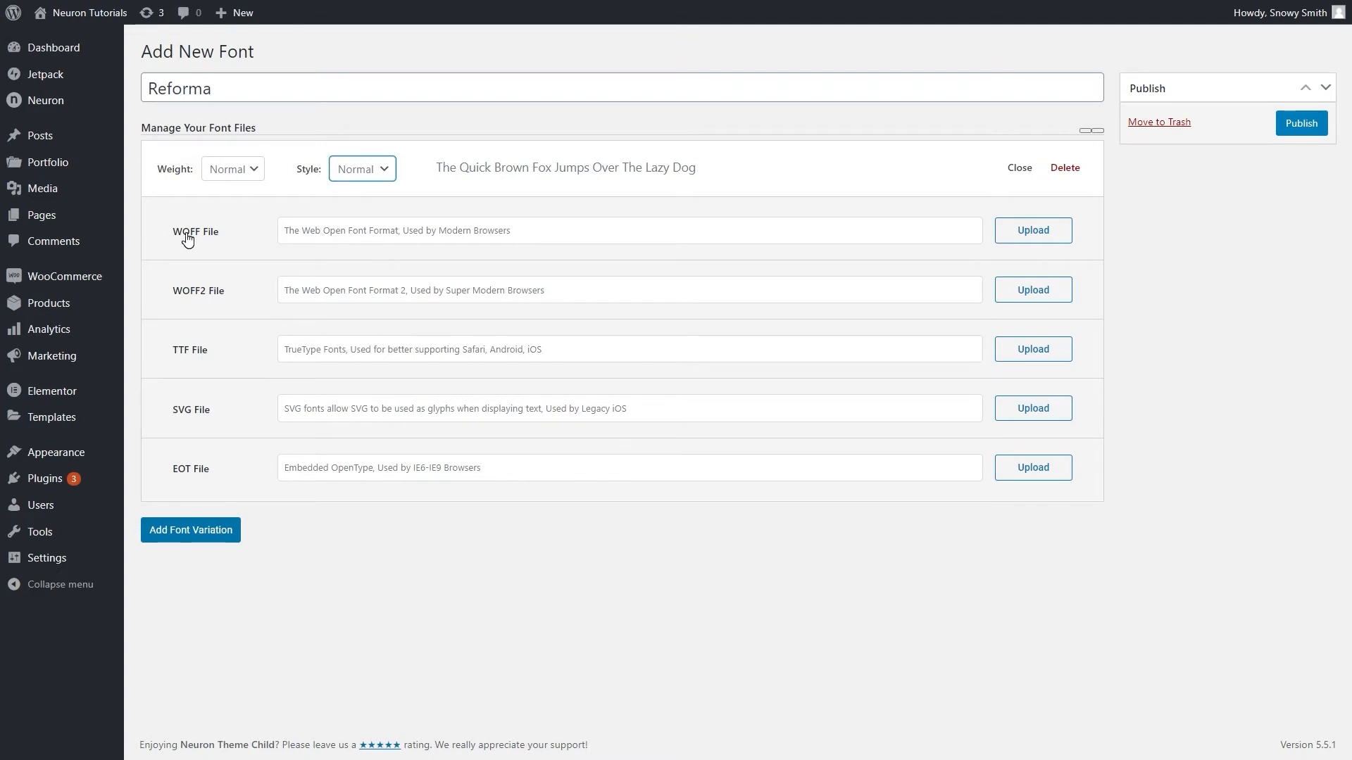
mouse_move(199, 301)
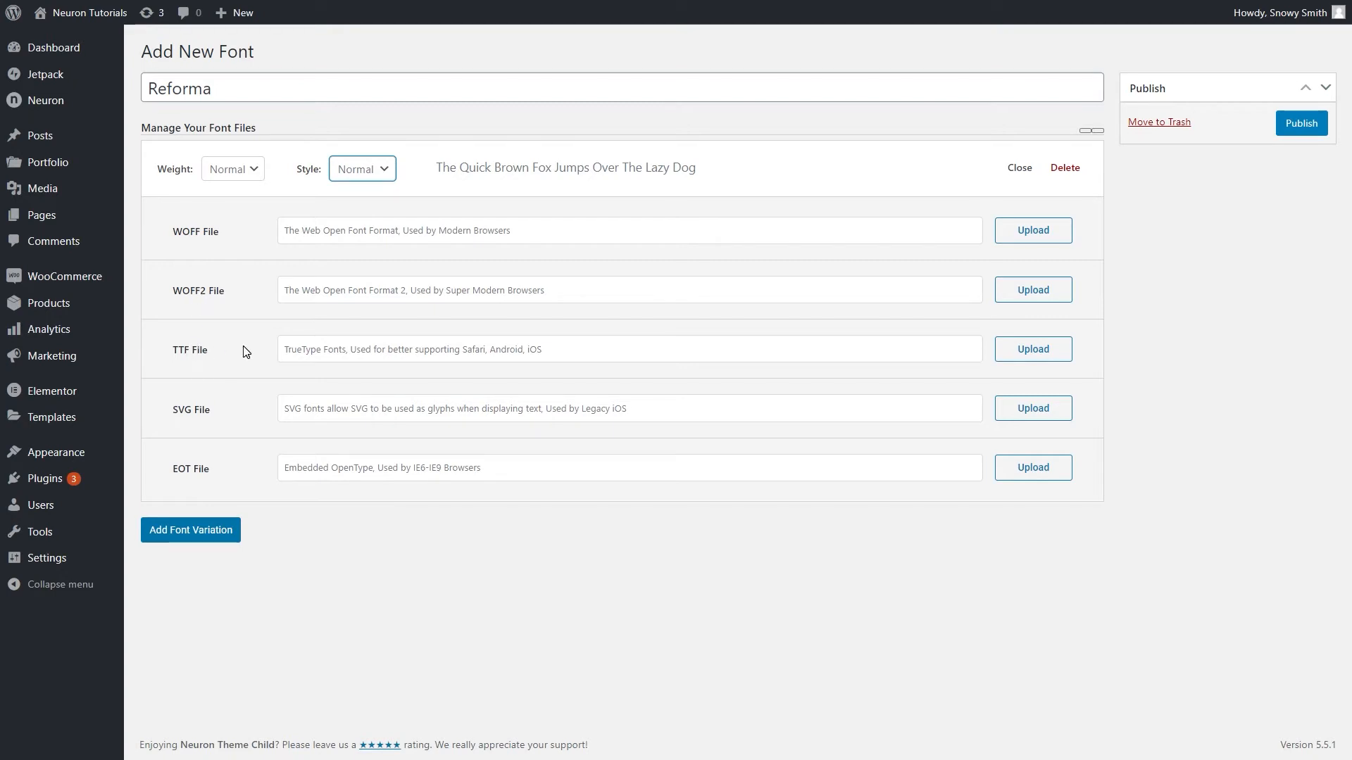
mouse_move(251, 352)
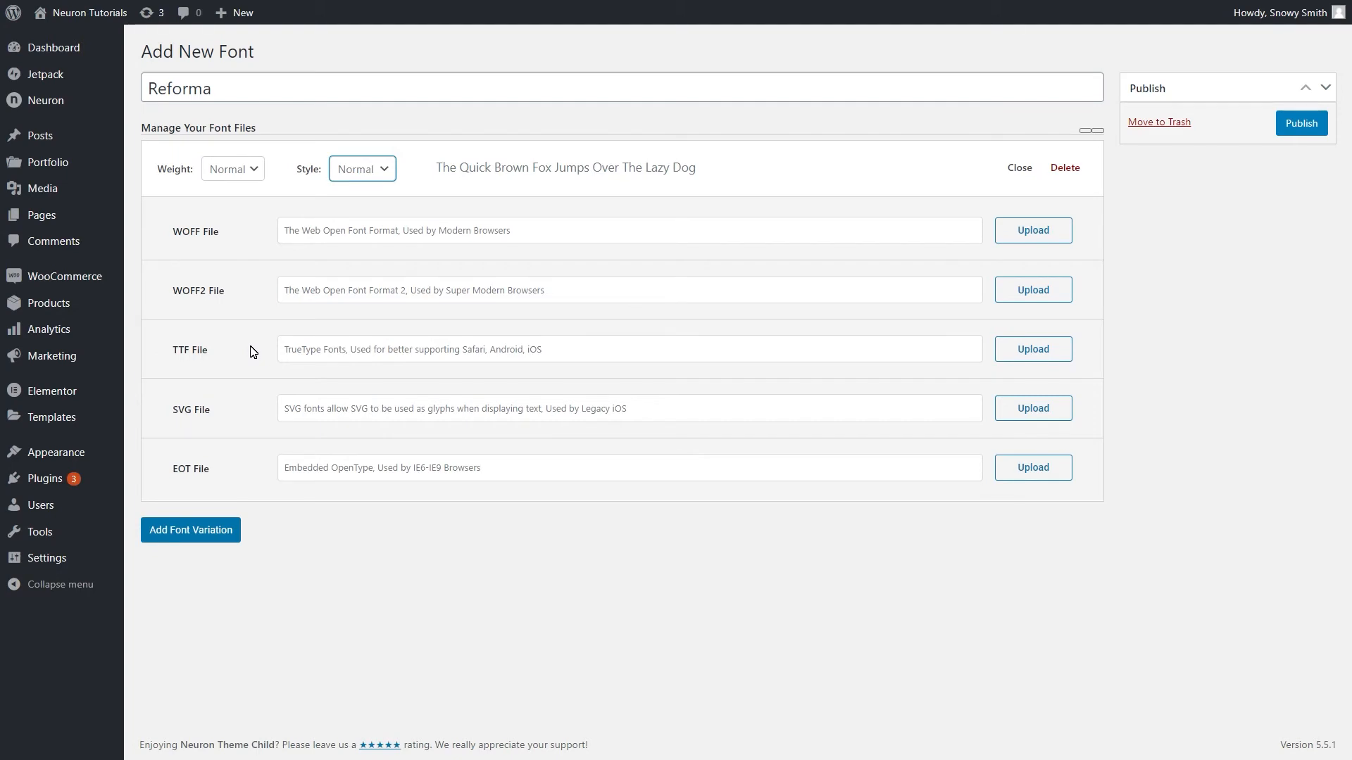
- Set the first variation's weight to 200 and begin uploading its TTF file
left_click(231, 169)
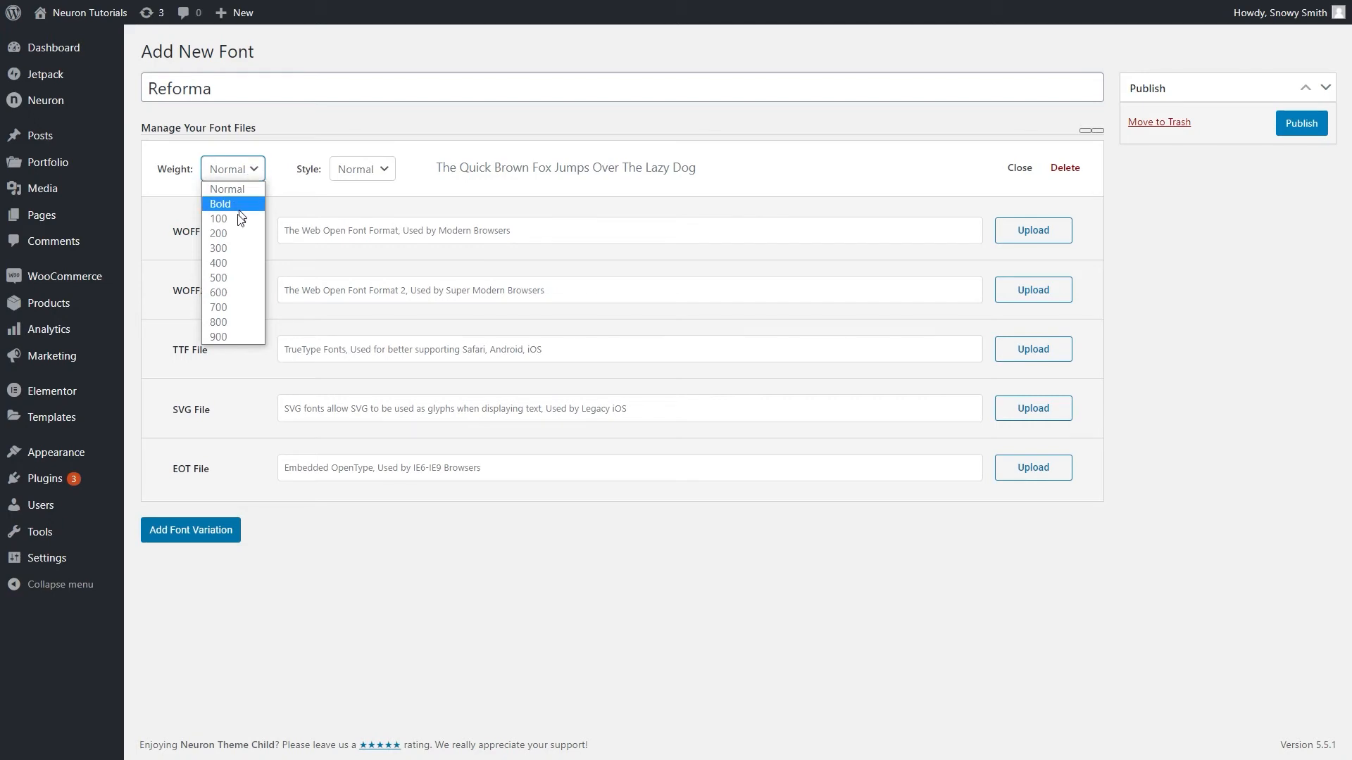
left_click(218, 233)
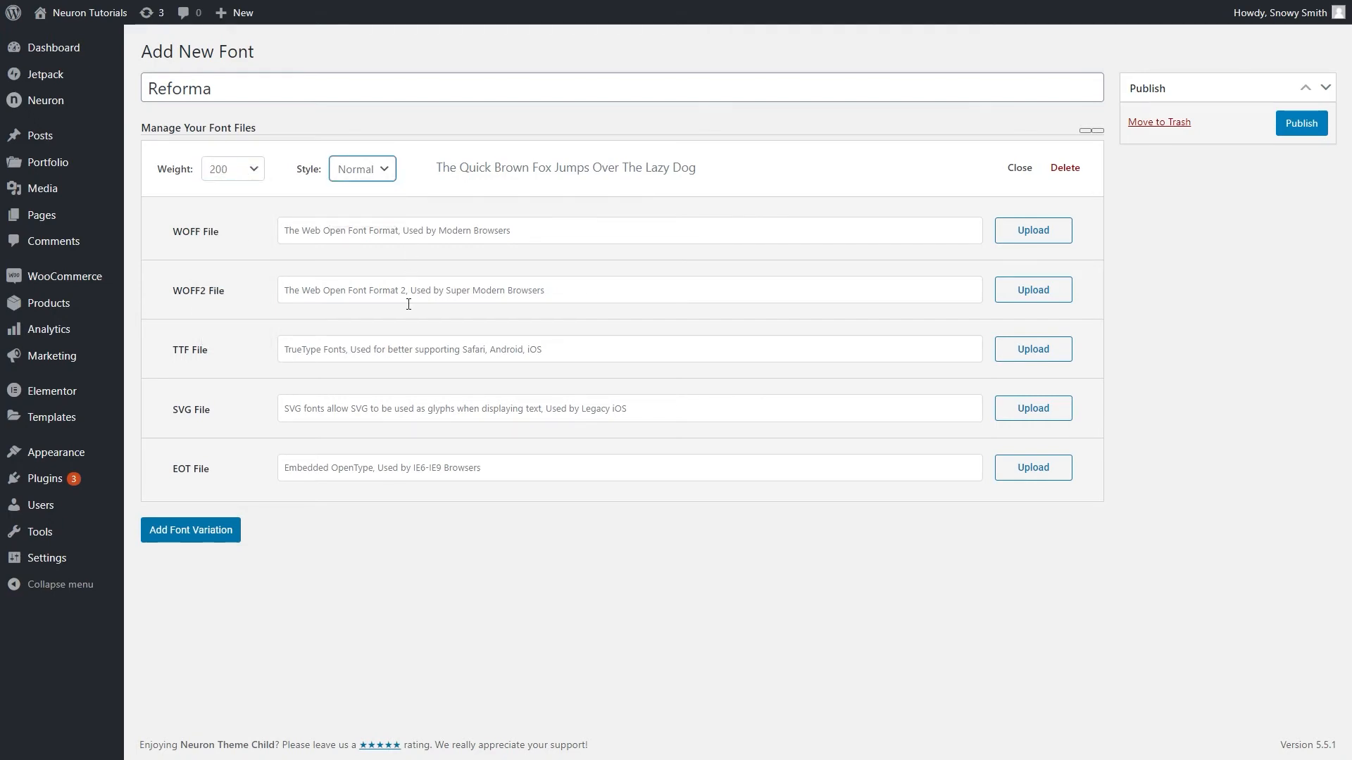
mouse_move(1039, 361)
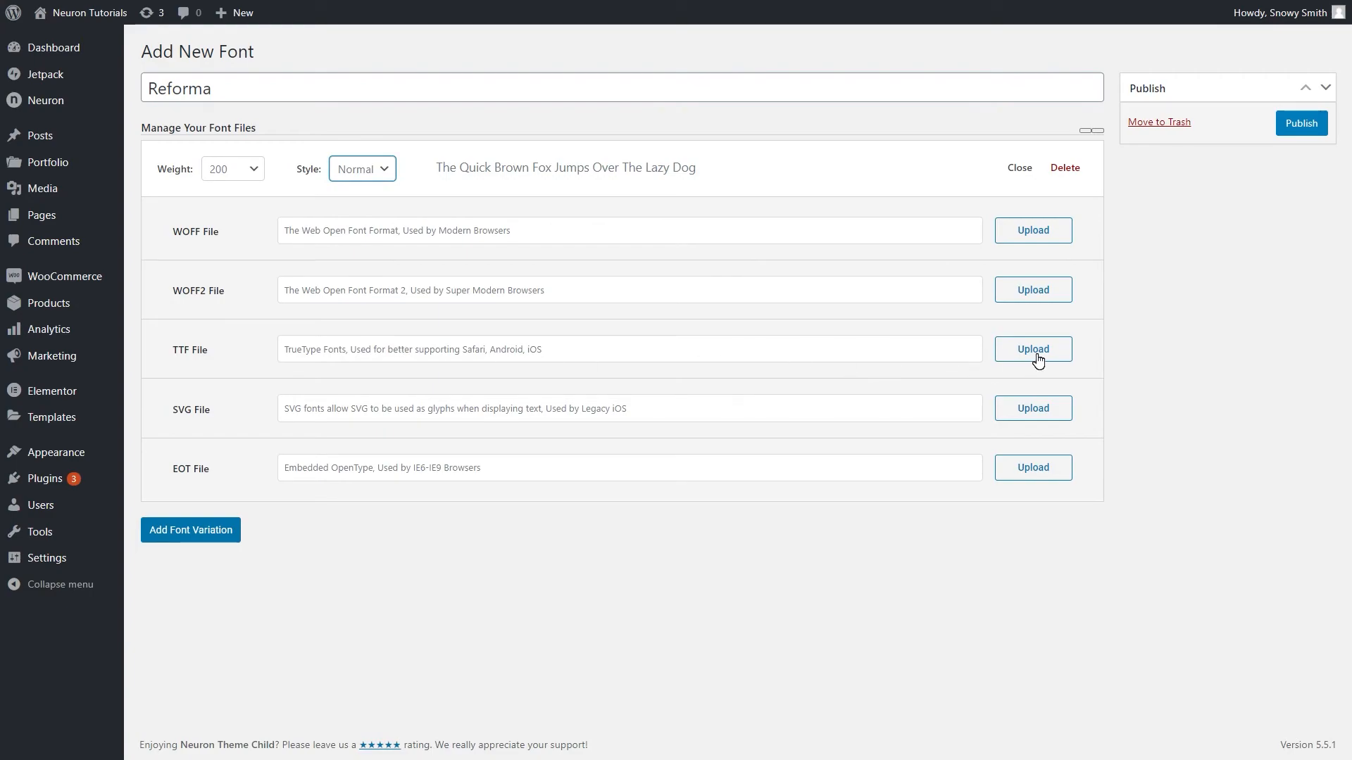
left_click(1032, 349)
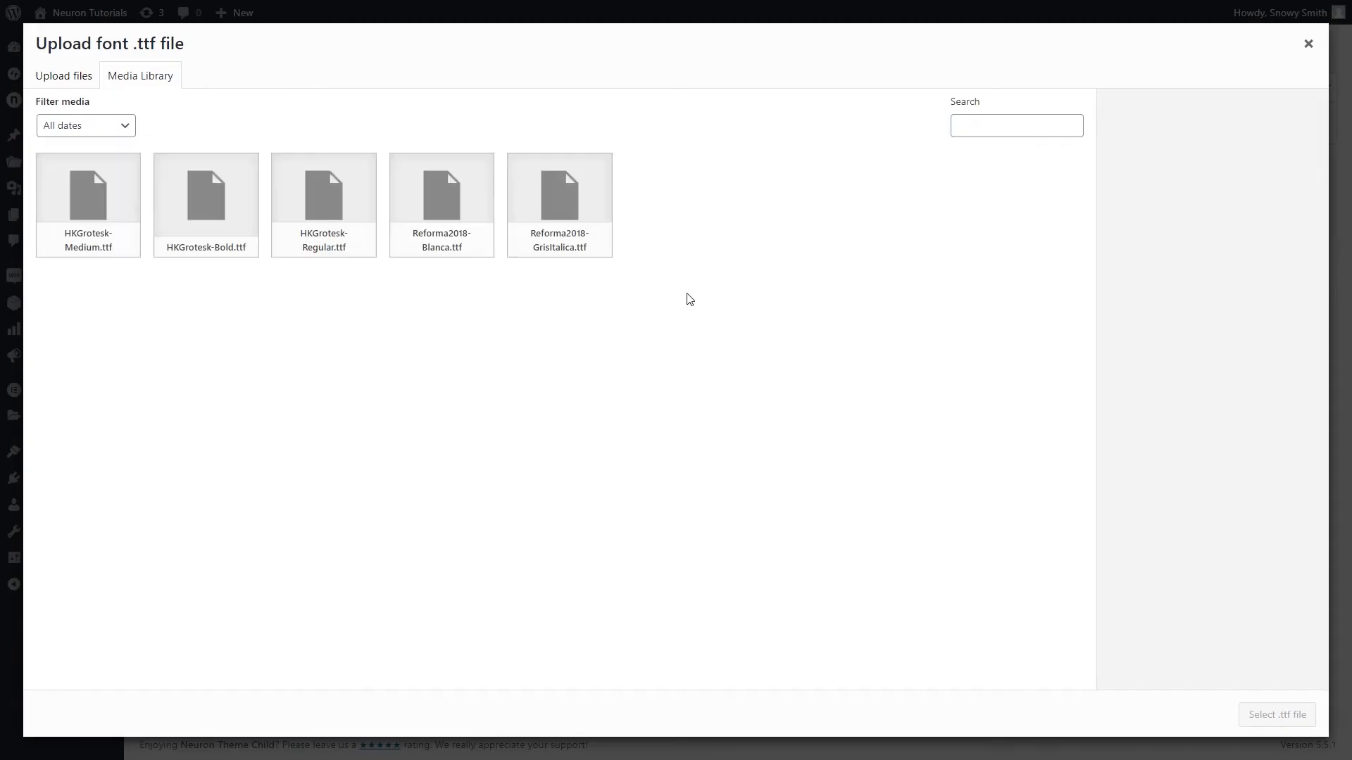
left_click(63, 76)
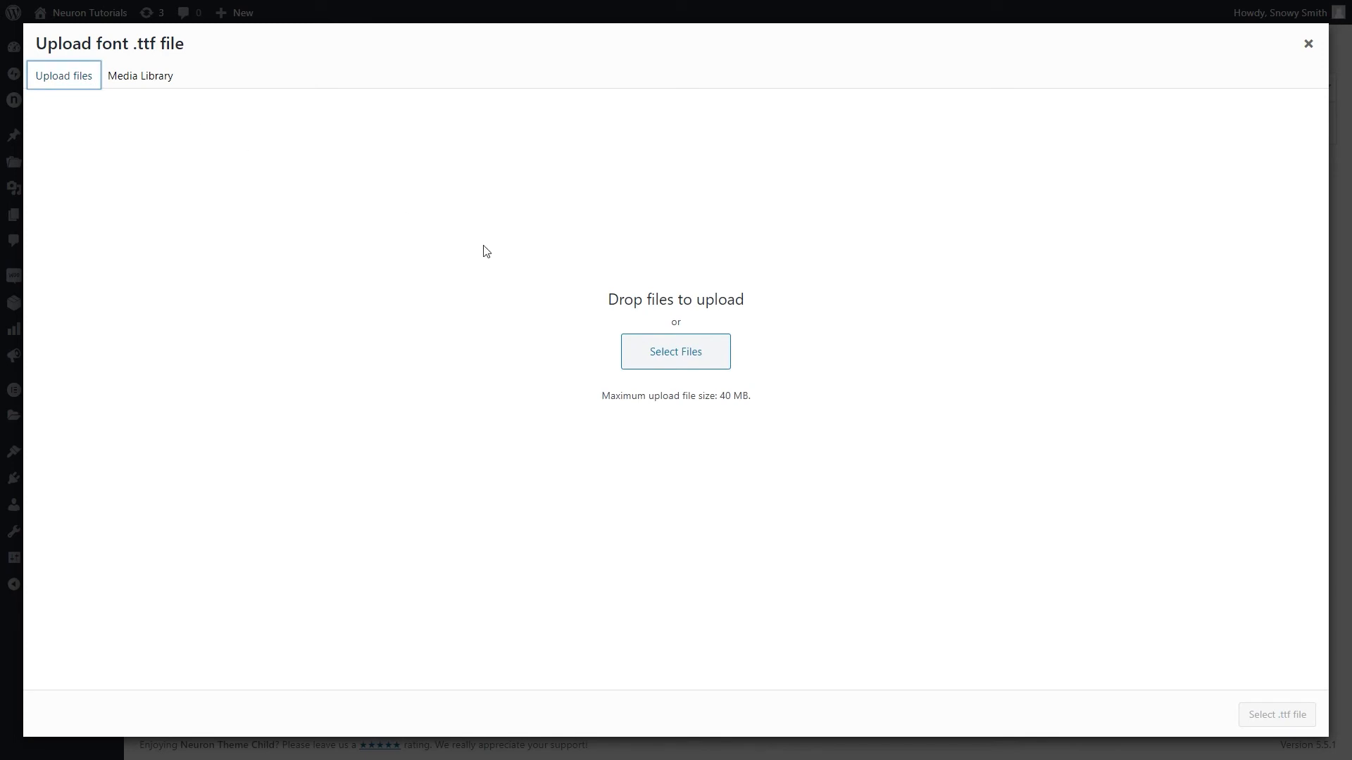
- Upload Reforma2018-Blanca.ttf and attach it as the variation's TTF file
left_click(675, 352)
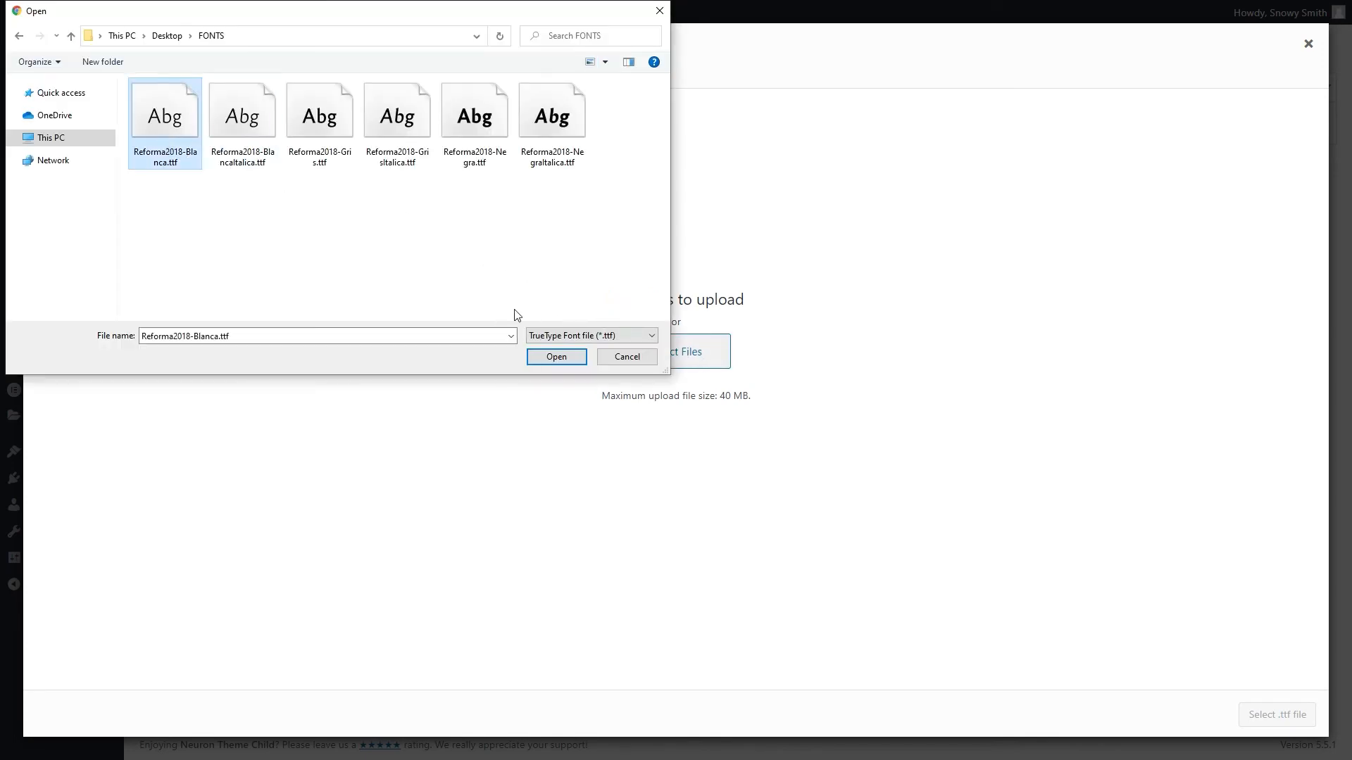
left_click(556, 357)
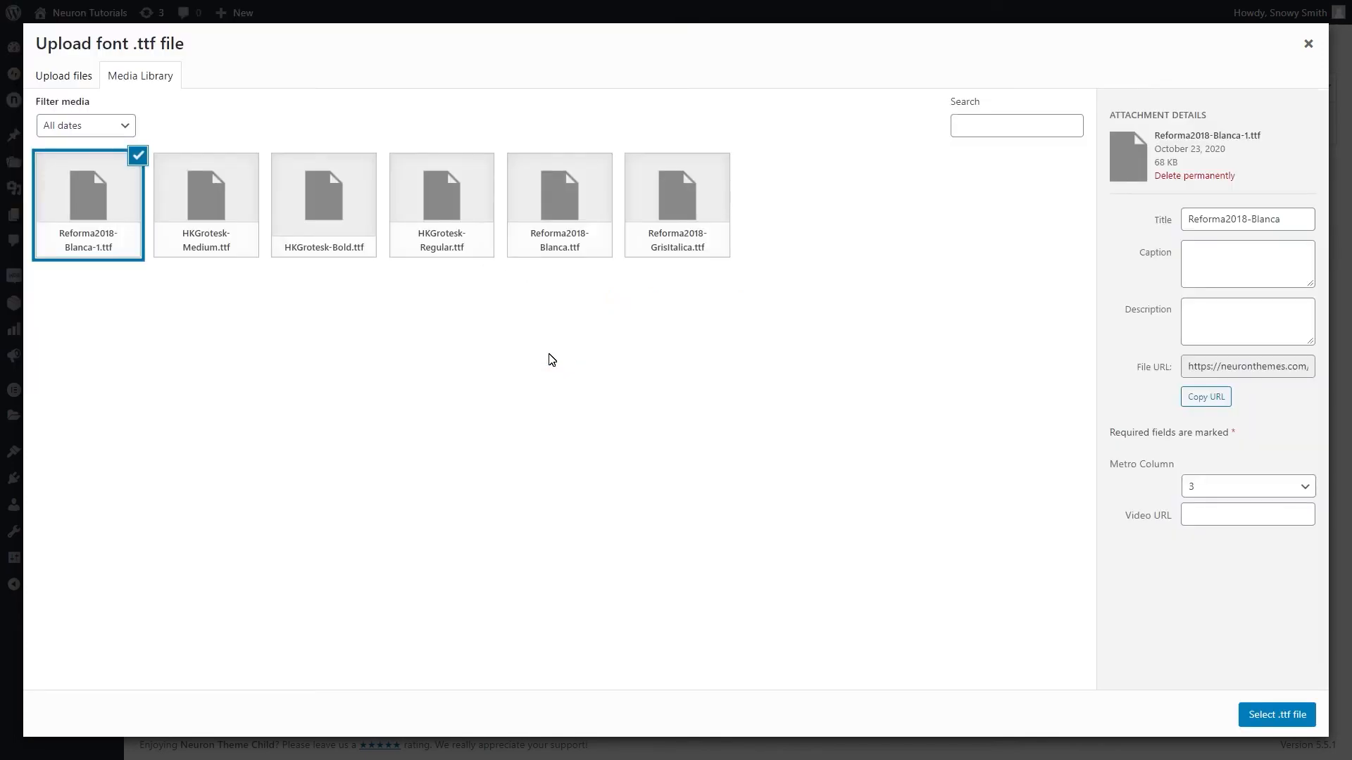
mouse_move(1276, 715)
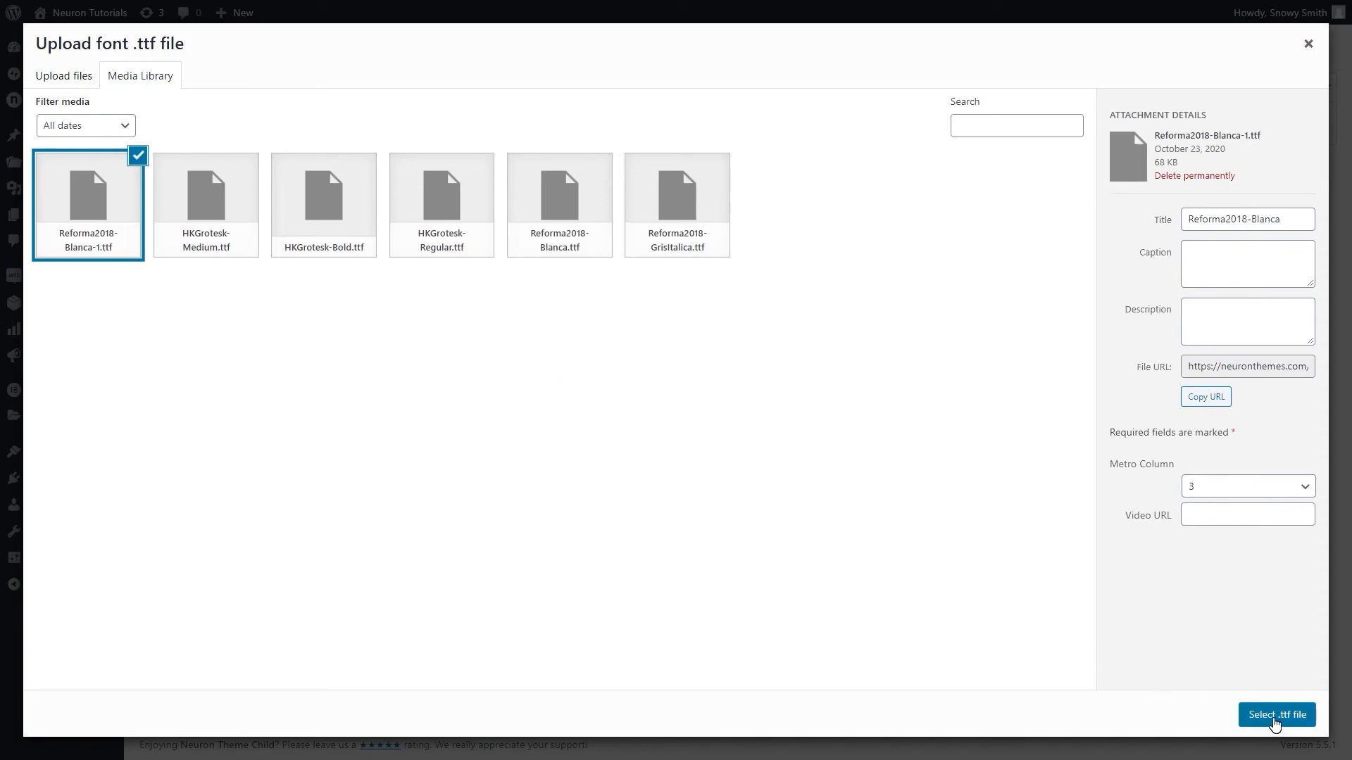
left_click(1277, 714)
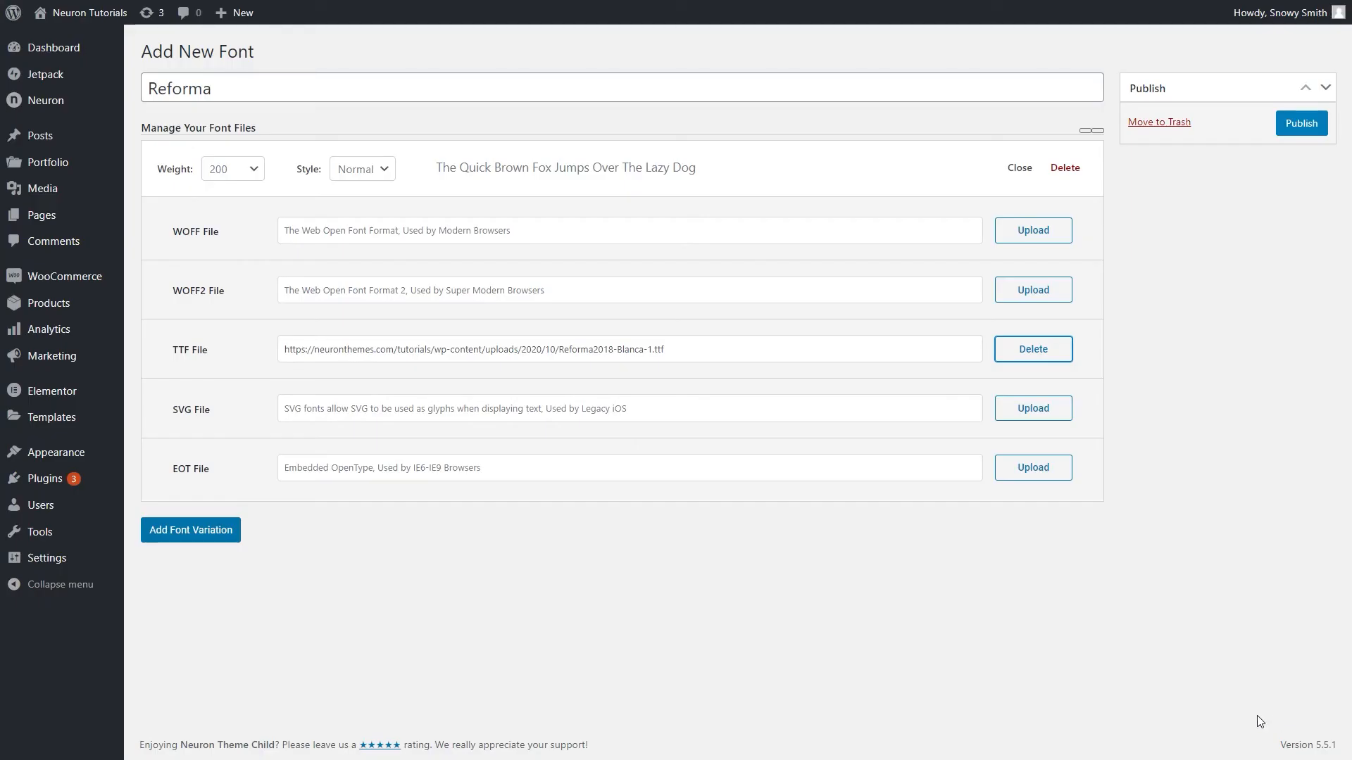
- Add a second Reforma variation with Italic style
left_click(190, 529)
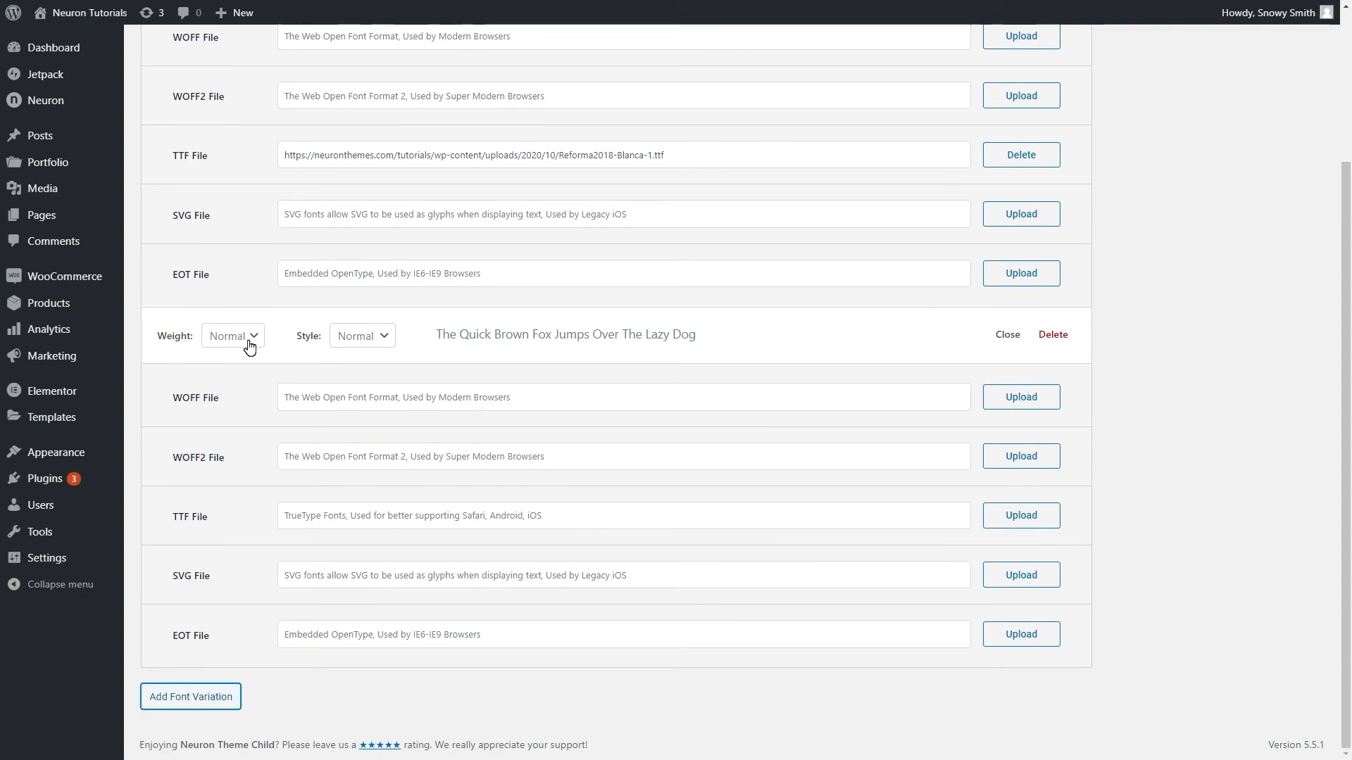
left_click(362, 335)
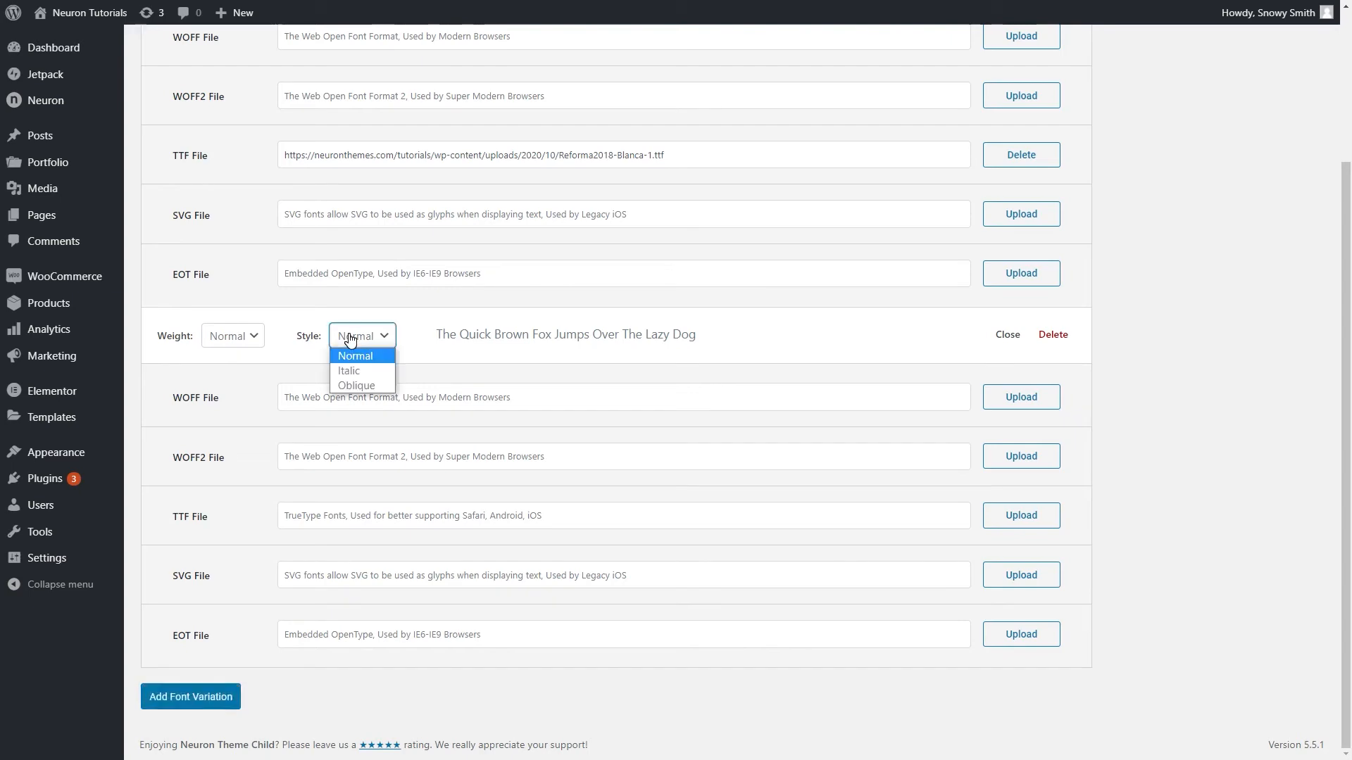
left_click(349, 371)
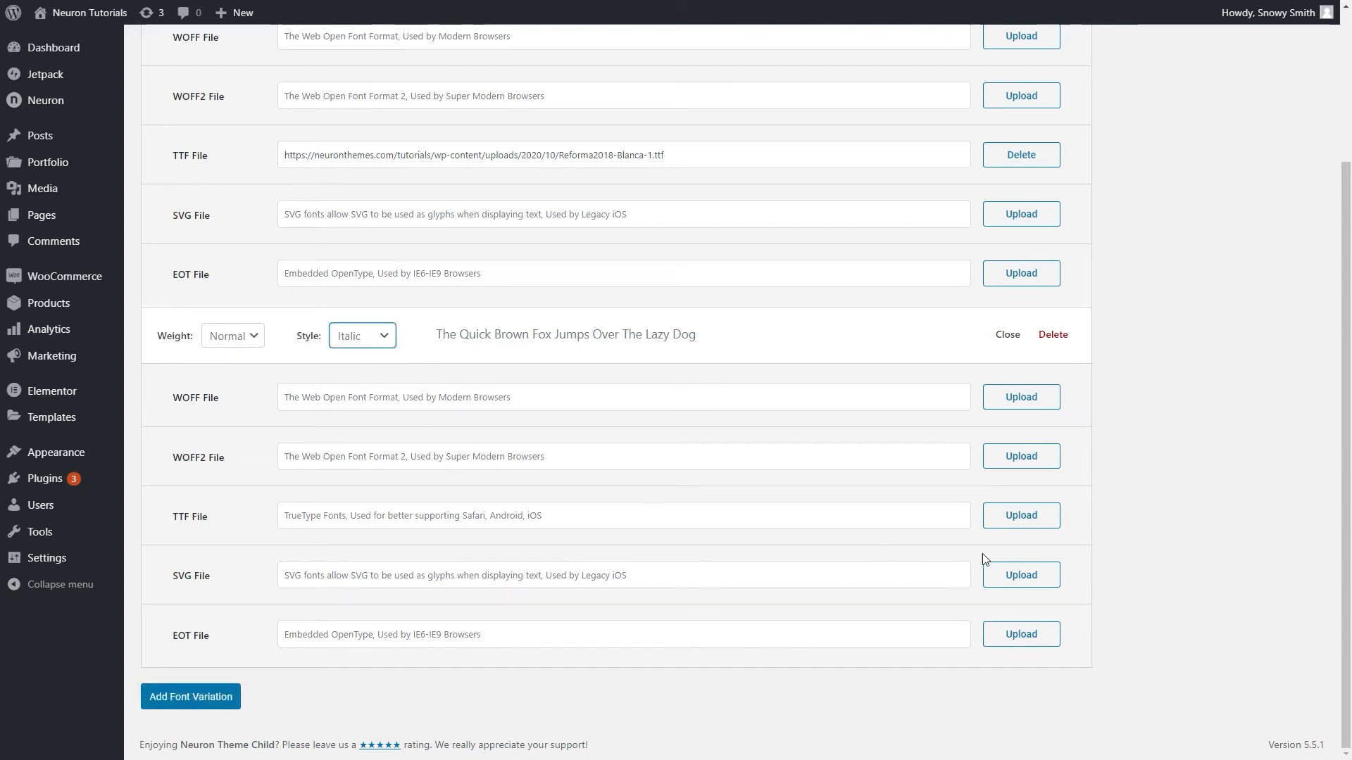
- Upload Reforma2018-GrisItalica.ttf and attach it as the italic variation's TTF file
left_click(1020, 516)
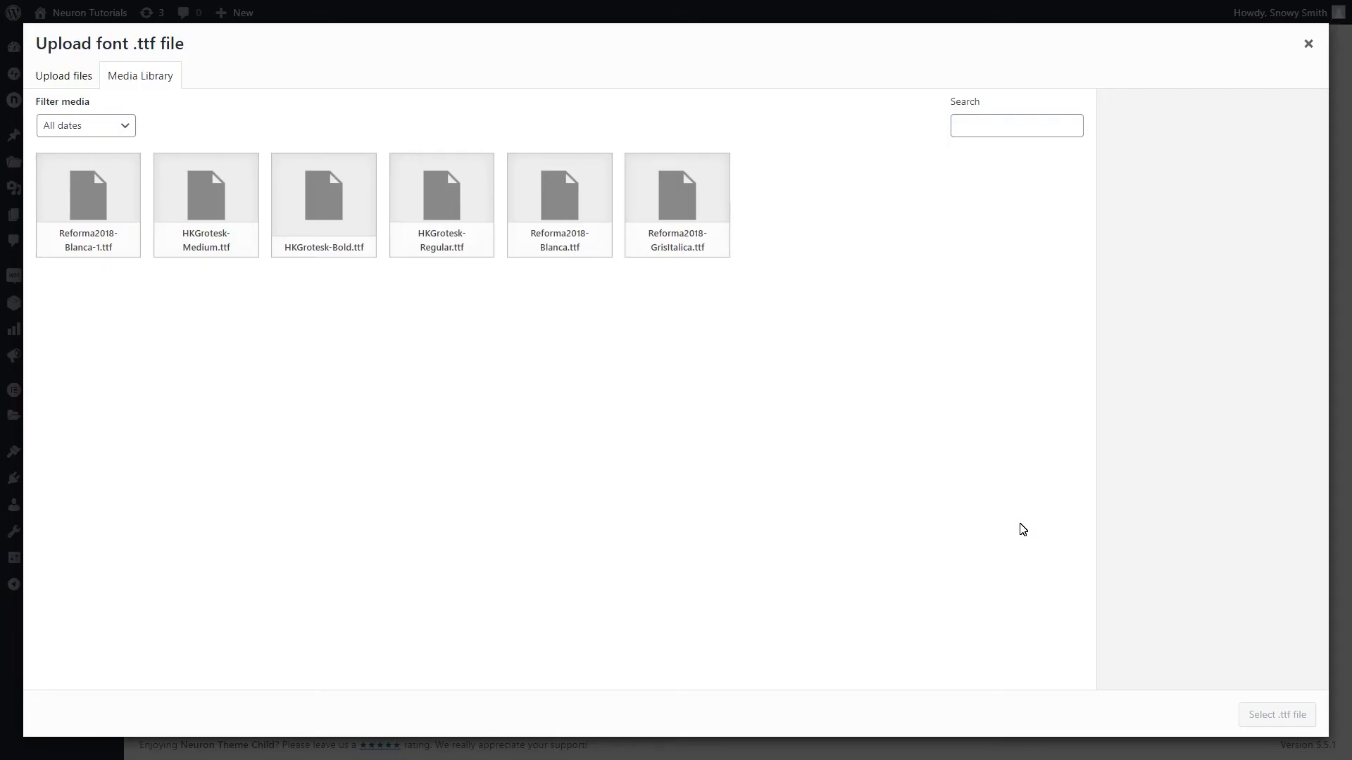
left_click(63, 76)
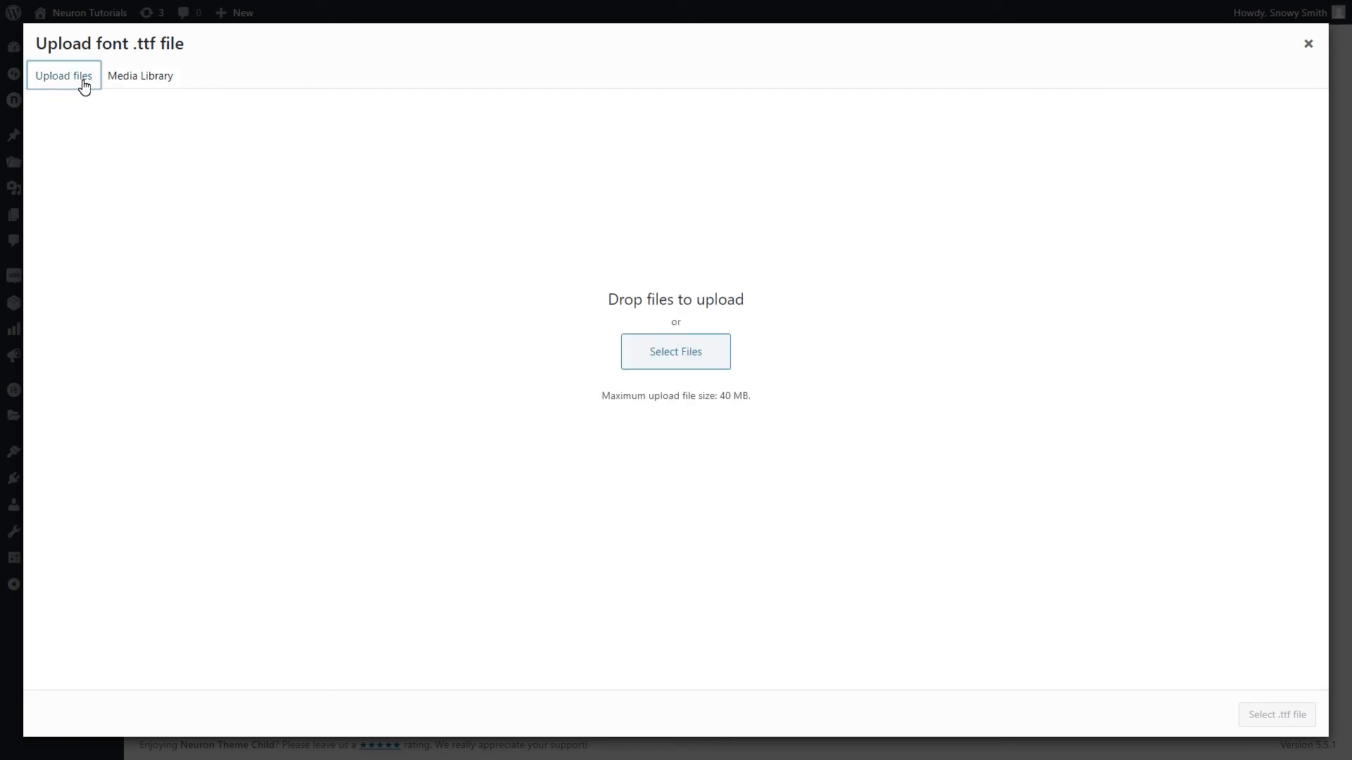
left_click(675, 353)
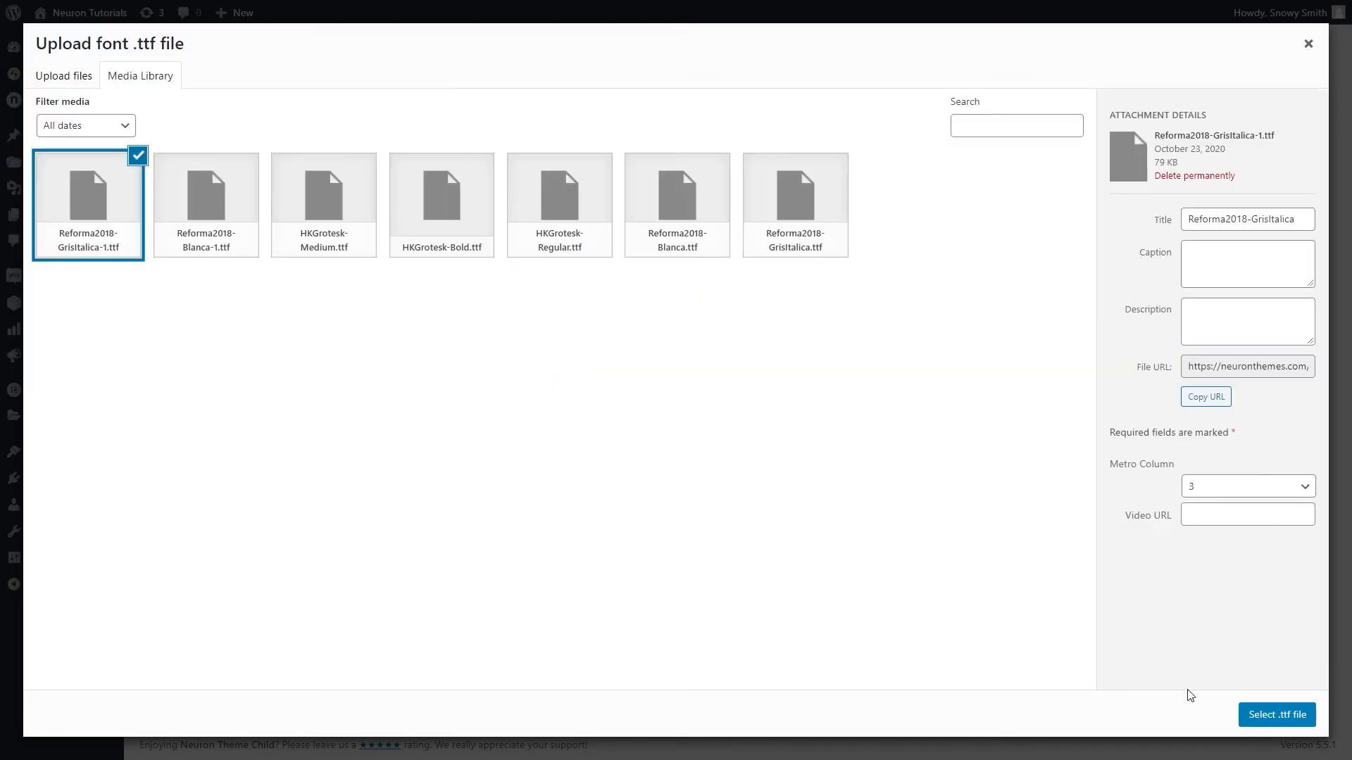
left_click(1277, 715)
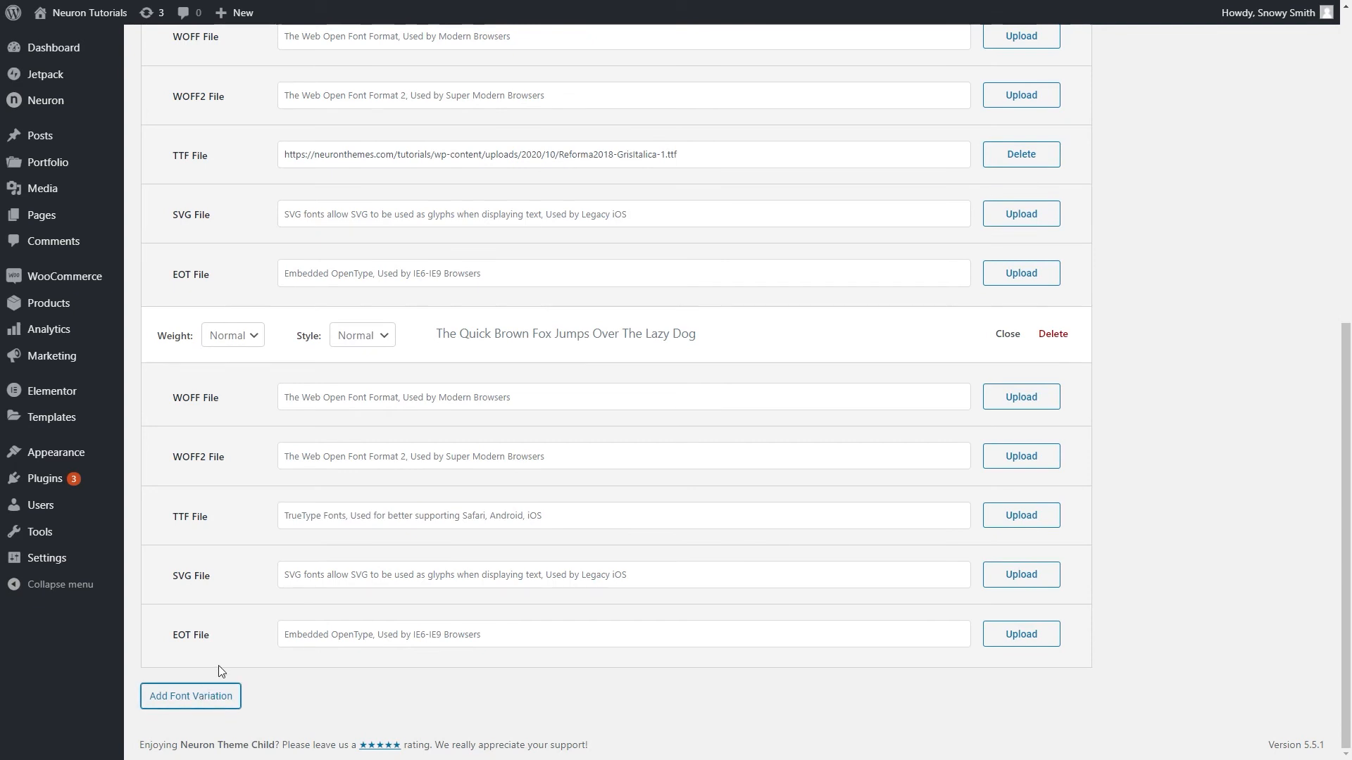
- Set the third Reforma variation's weight to Bold
left_click(231, 334)
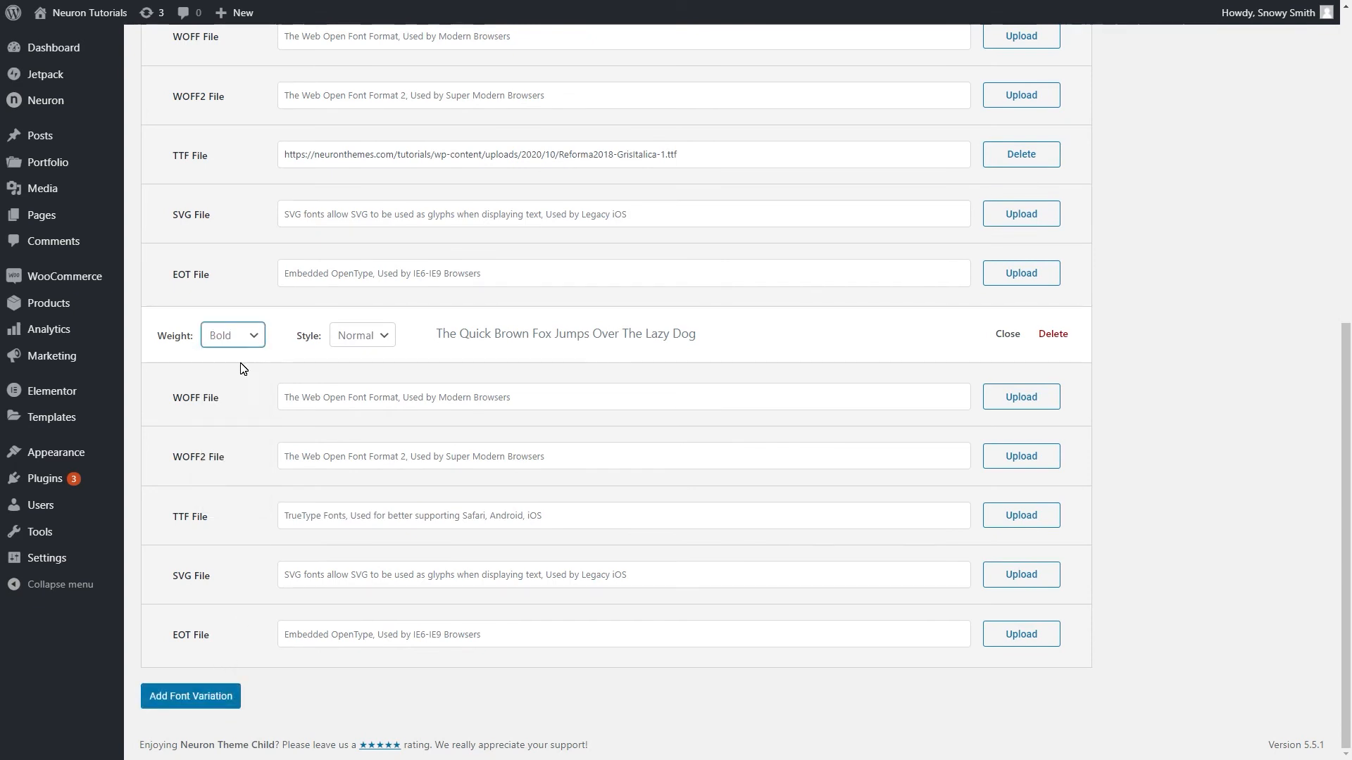
mouse_move(342, 360)
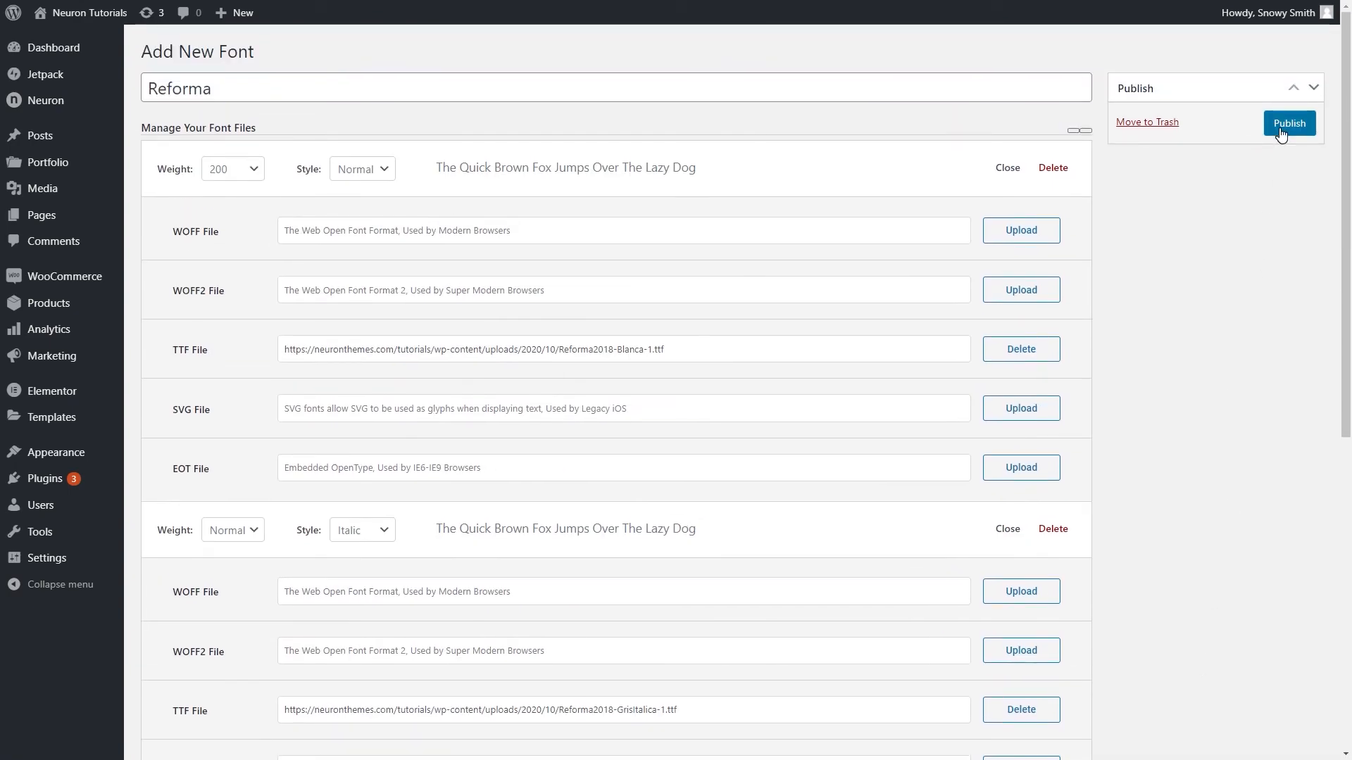
- Publish Reforma with its 200, Italic and Bold variations and reopen the page in Elementor
left_click(1289, 123)
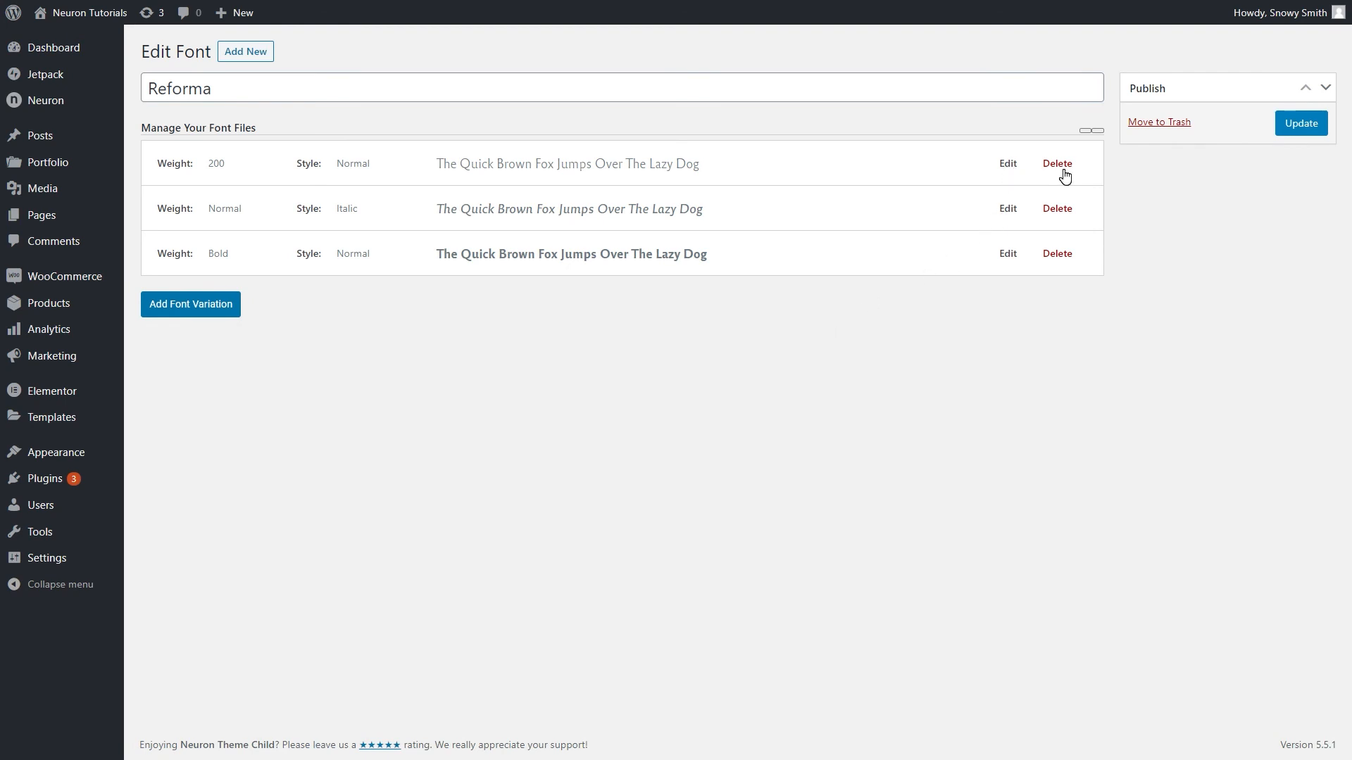
left_click(1300, 123)
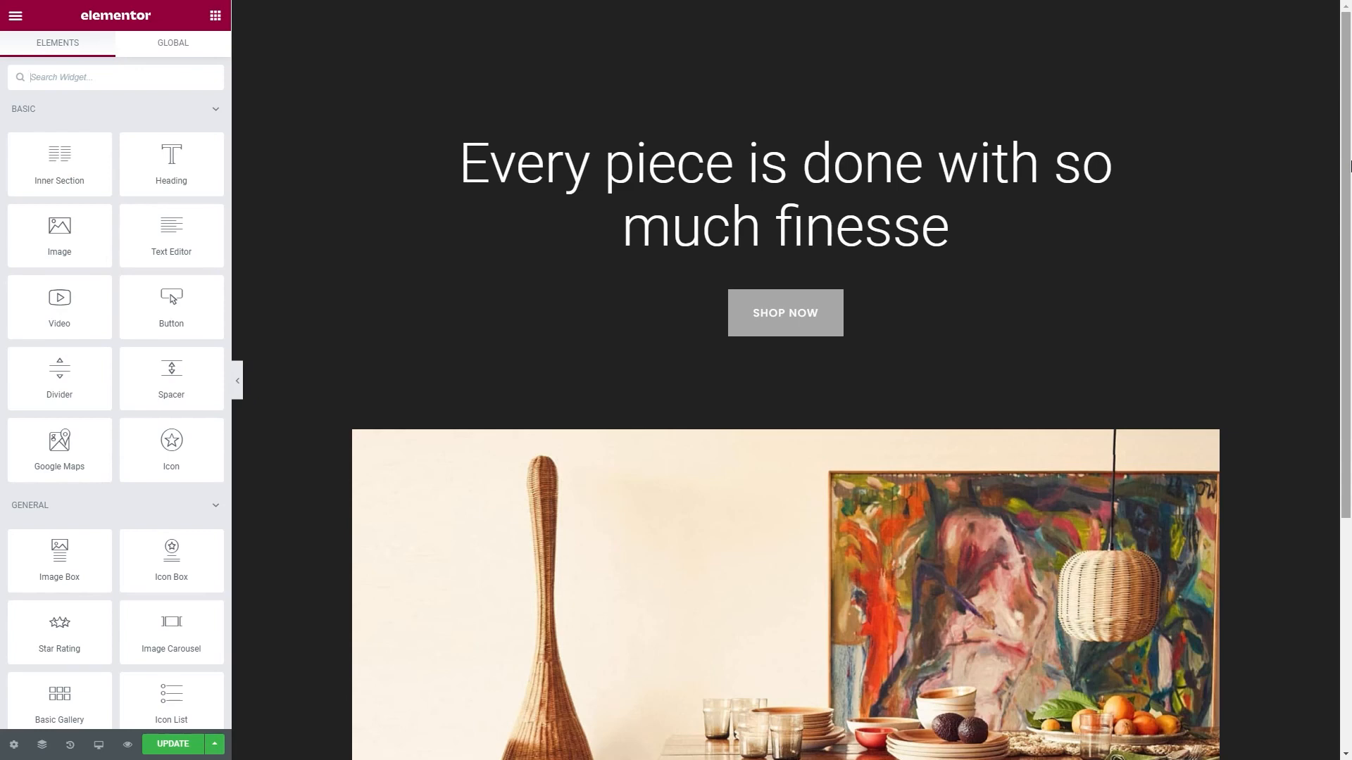
- Set the heading's font family to the custom Reforma font, searching 'refo'
left_click(784, 195)
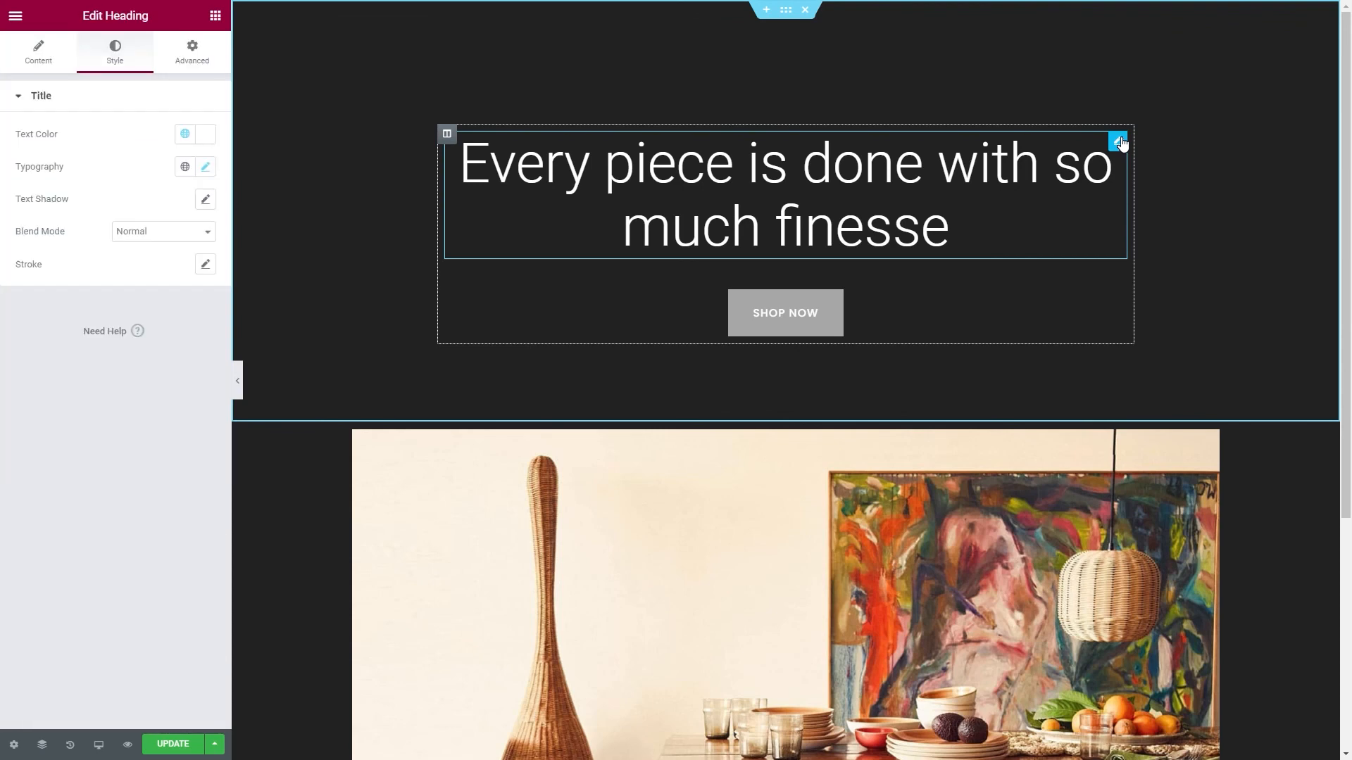
left_click(205, 166)
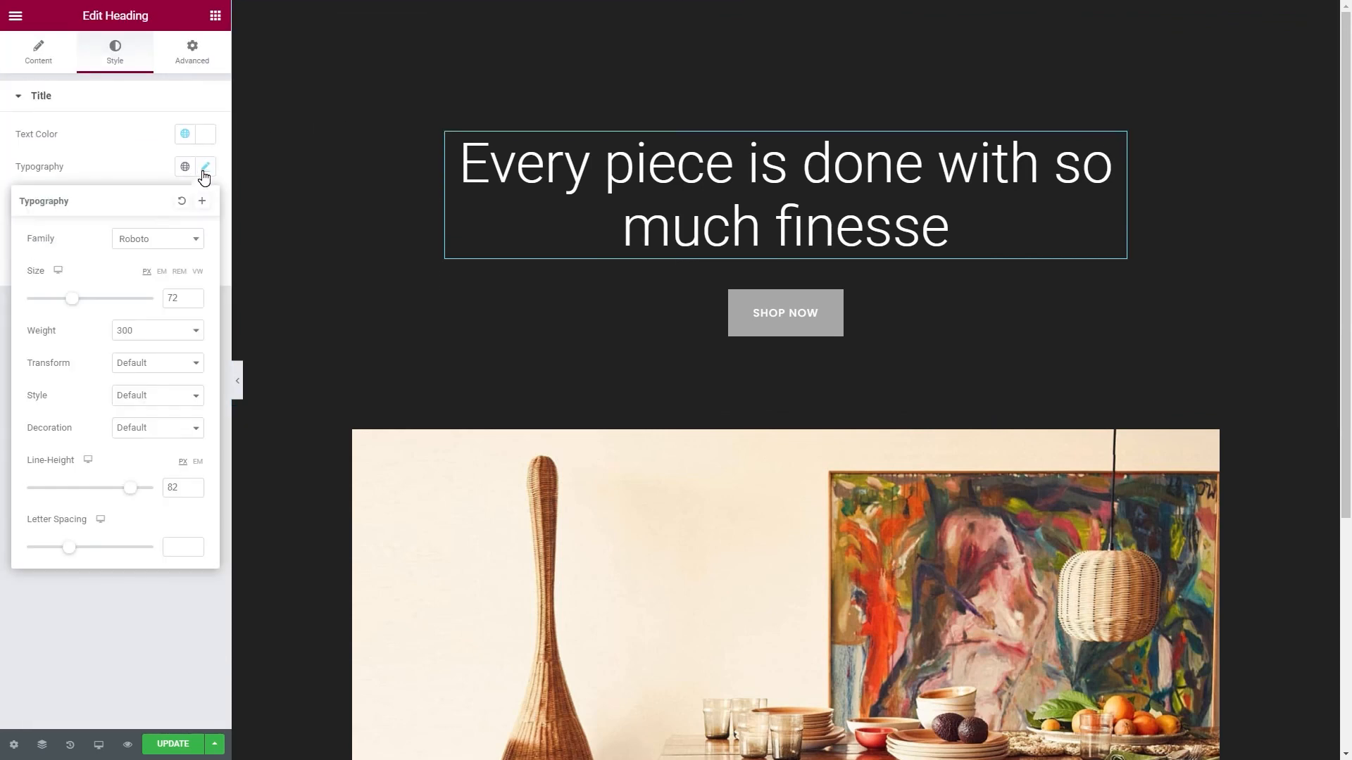
left_click(157, 238)
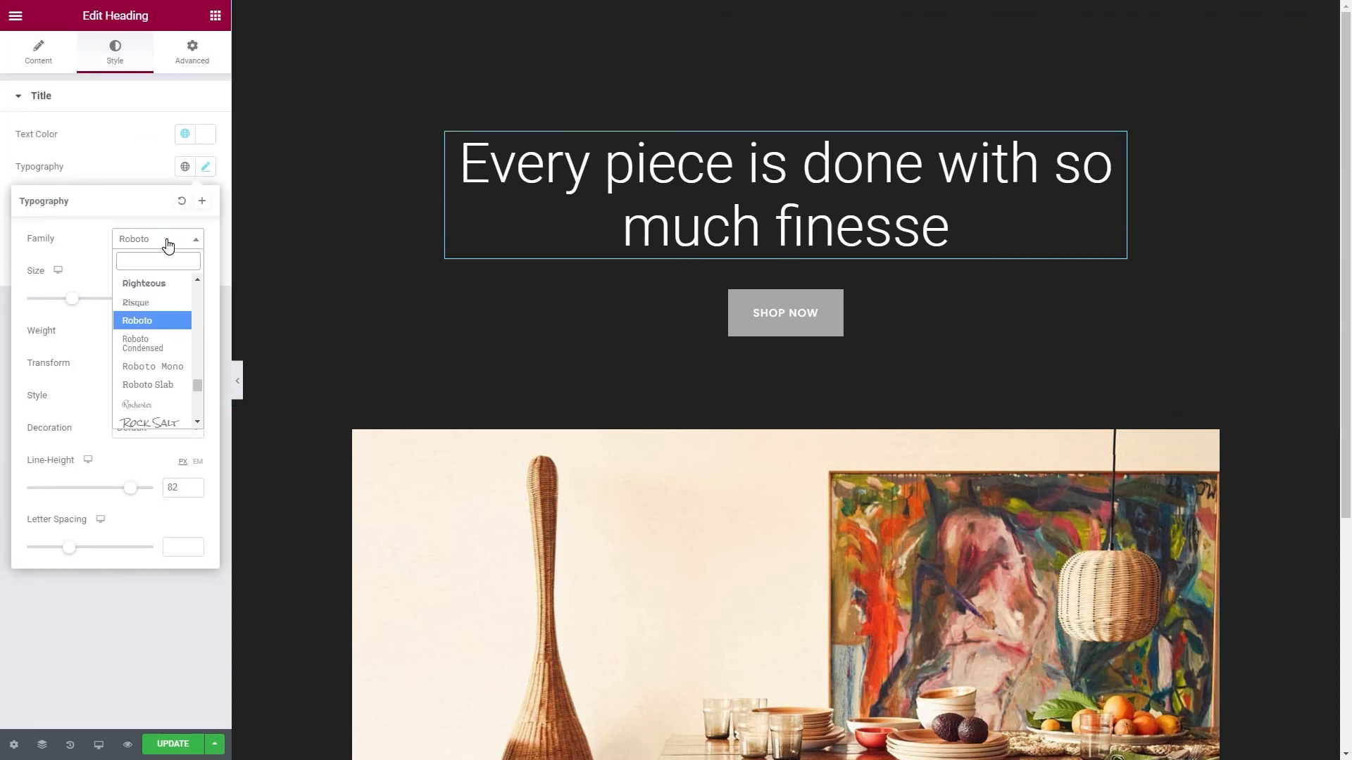
type("refo")
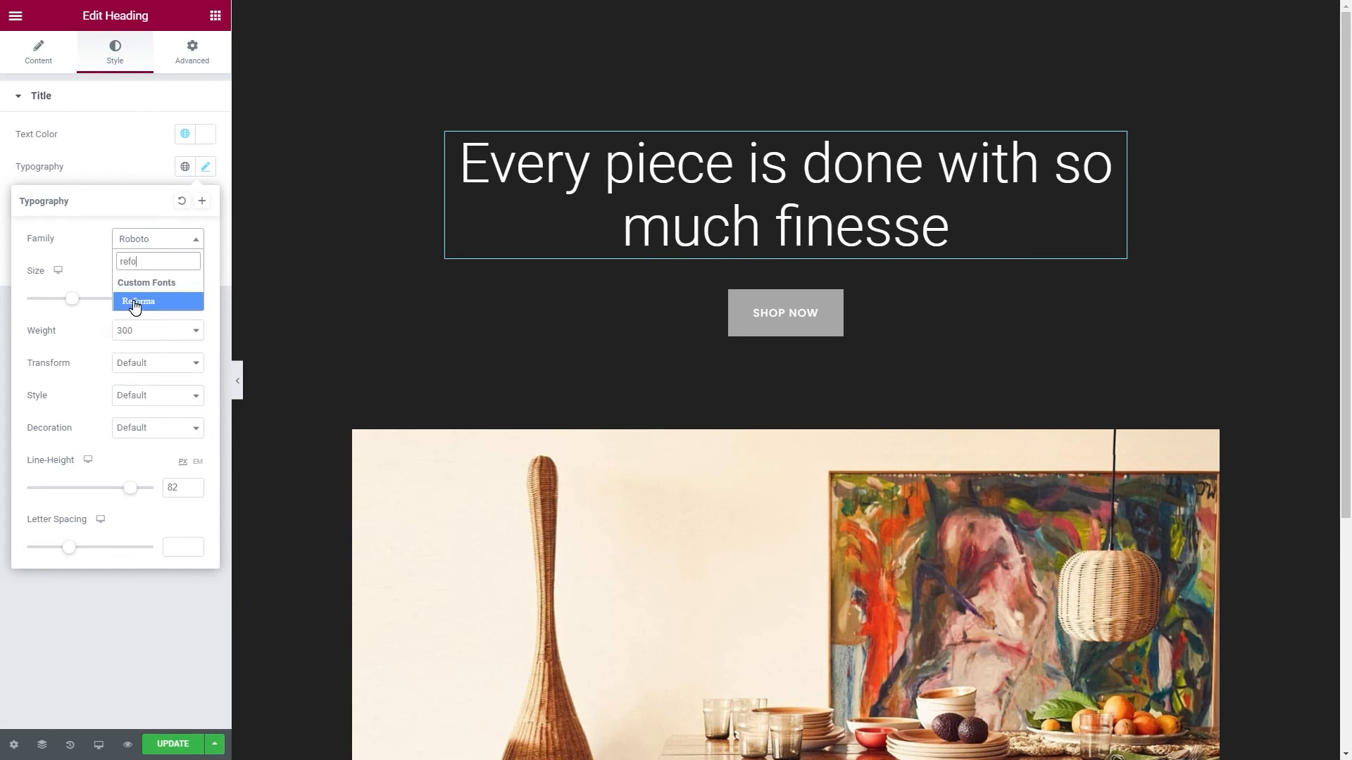
left_click(138, 300)
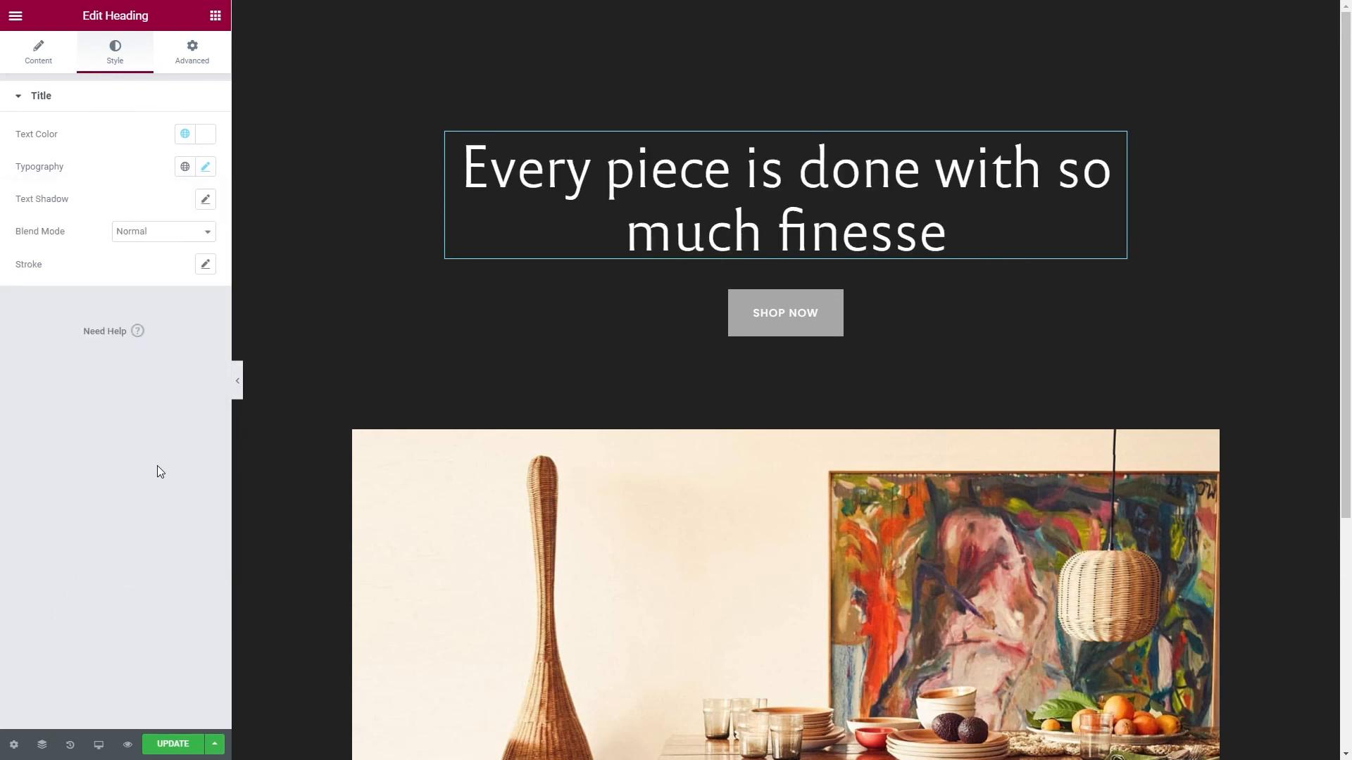